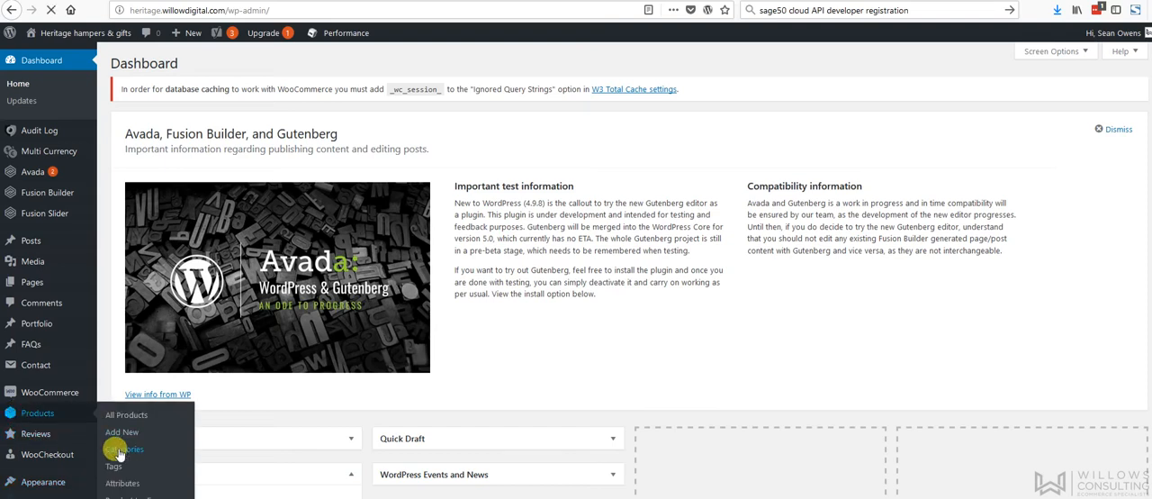
Go to Products > Categories to list the WooCommerce product categories.
{"action": "left_click", "coordinate": [124, 448]}
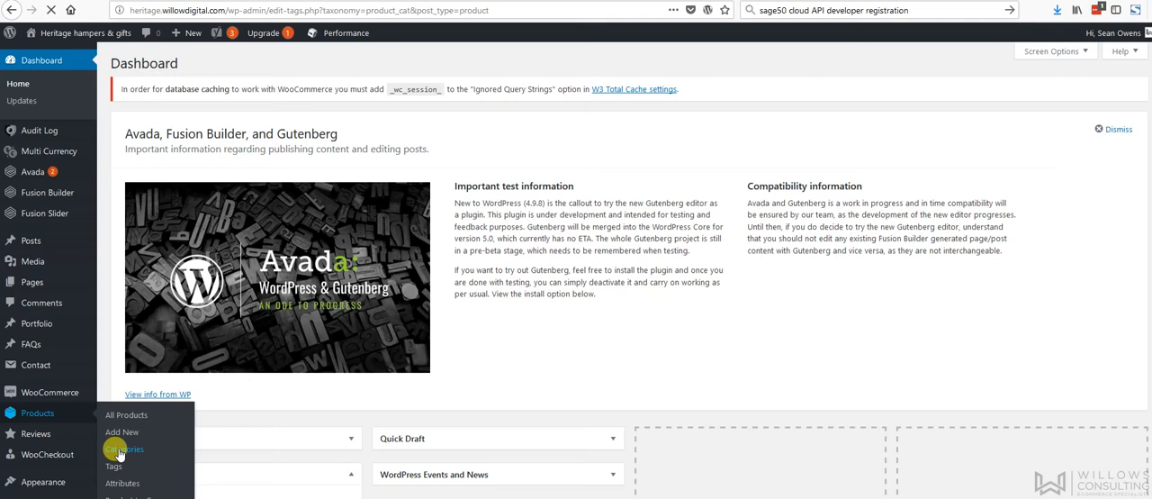
{"action": "left_click", "coordinate": [124, 448]}
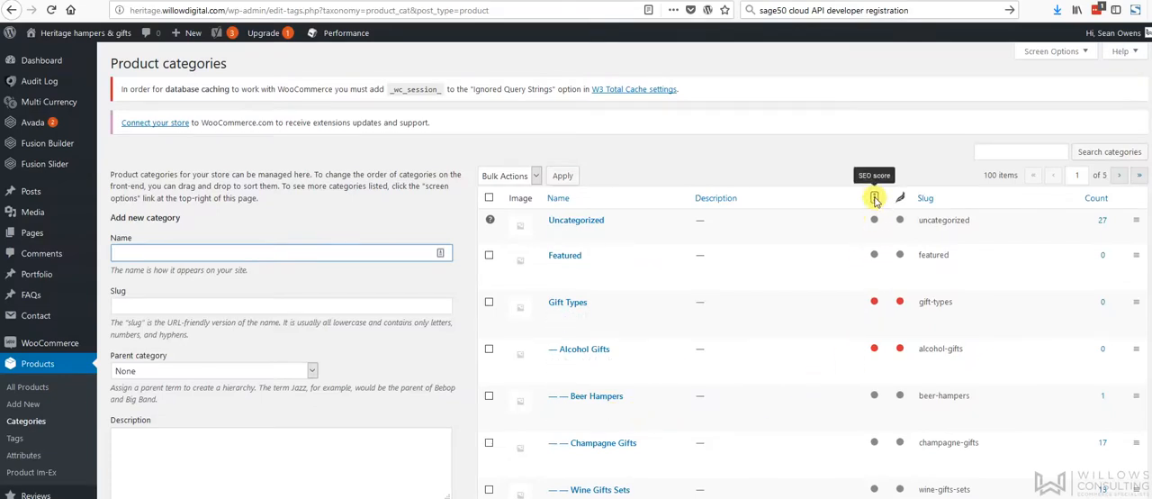
{"action": "mouse_move", "coordinate": [900, 198]}
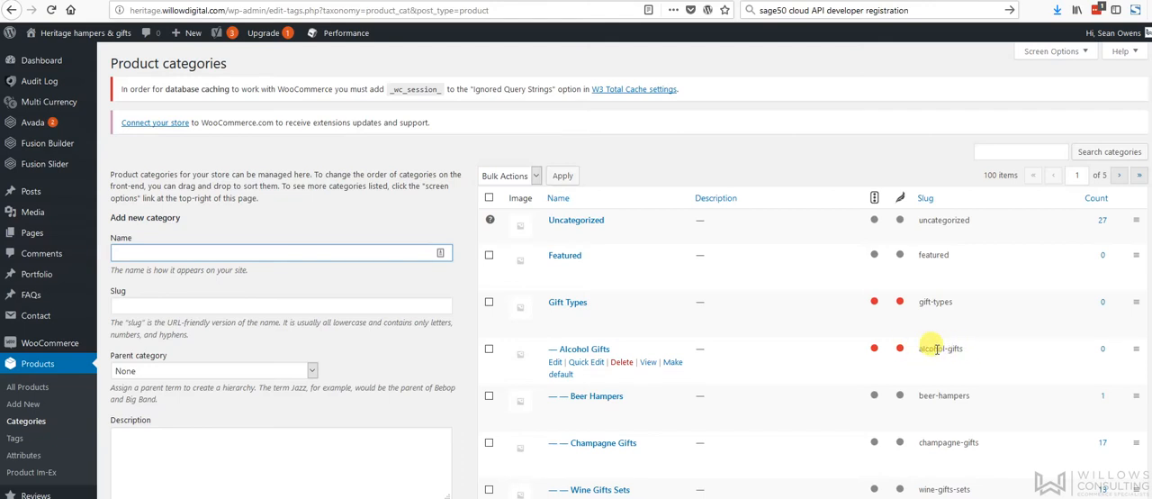
{"action": "mouse_move", "coordinate": [565, 477]}
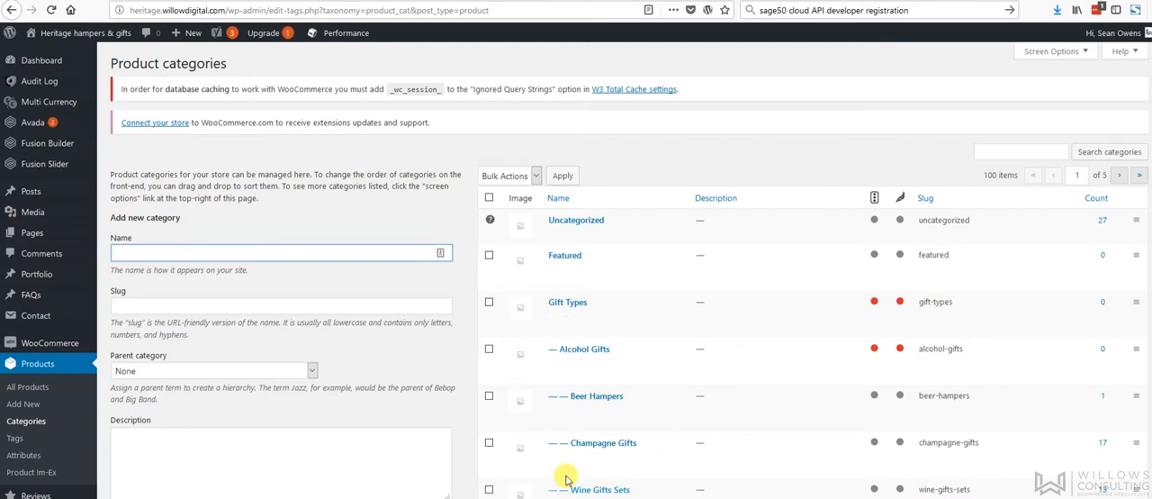
{"action": "mouse_move", "coordinate": [579, 349]}
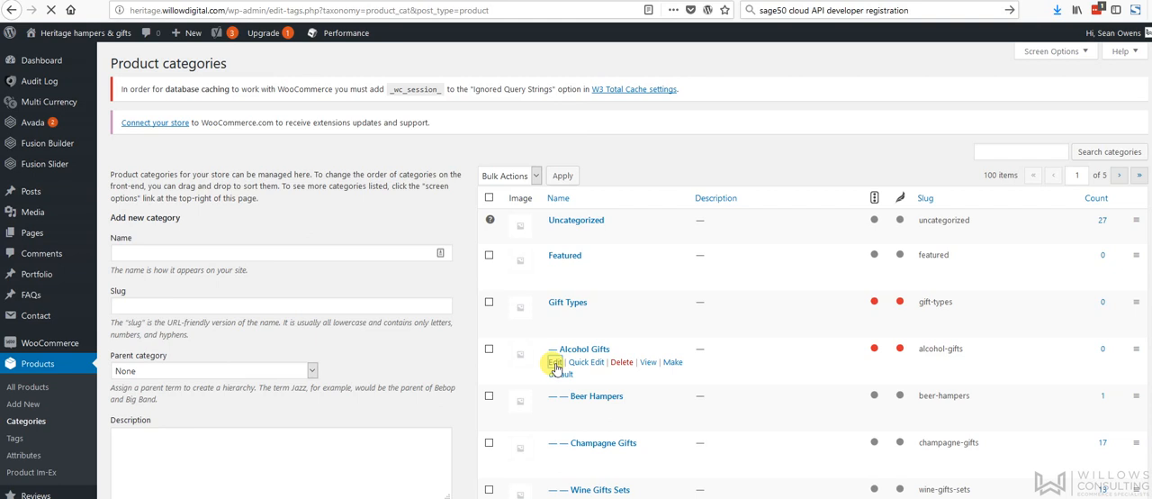
Open the Alcohol Gifts category for editing and reuse its name in the description.
{"action": "left_click", "coordinate": [554, 360]}
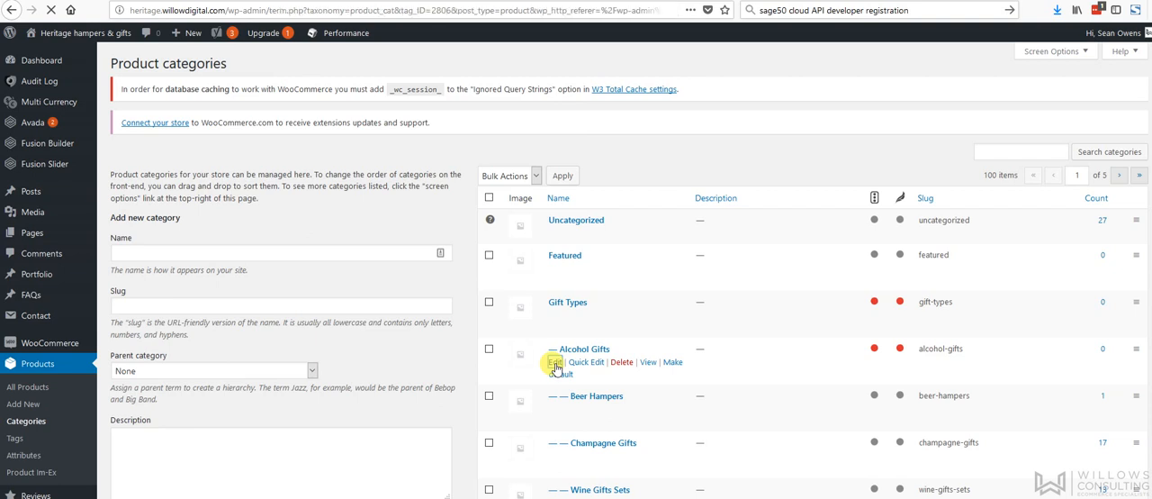
{"action": "left_click", "coordinate": [555, 360]}
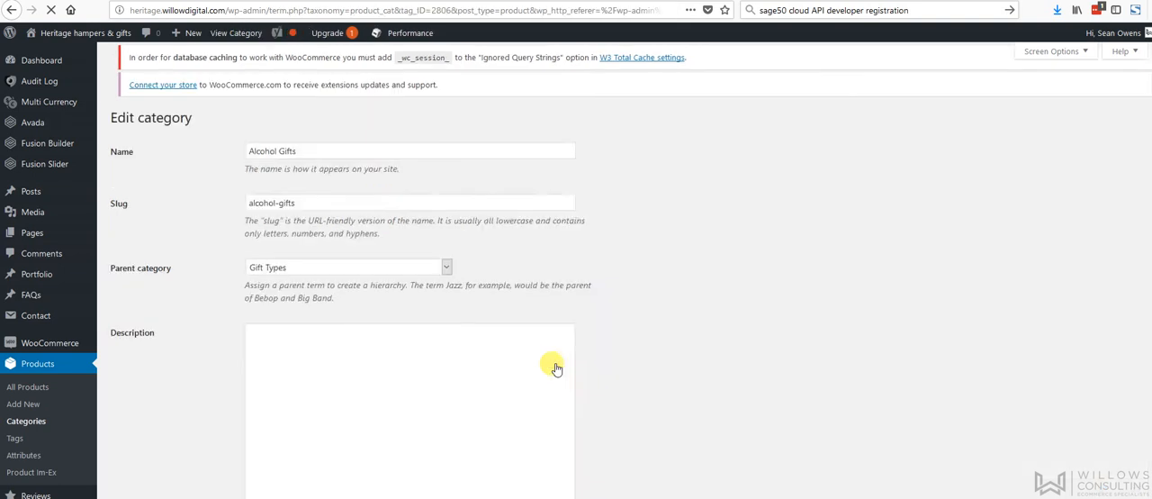
{"action": "left_click", "coordinate": [409, 152]}
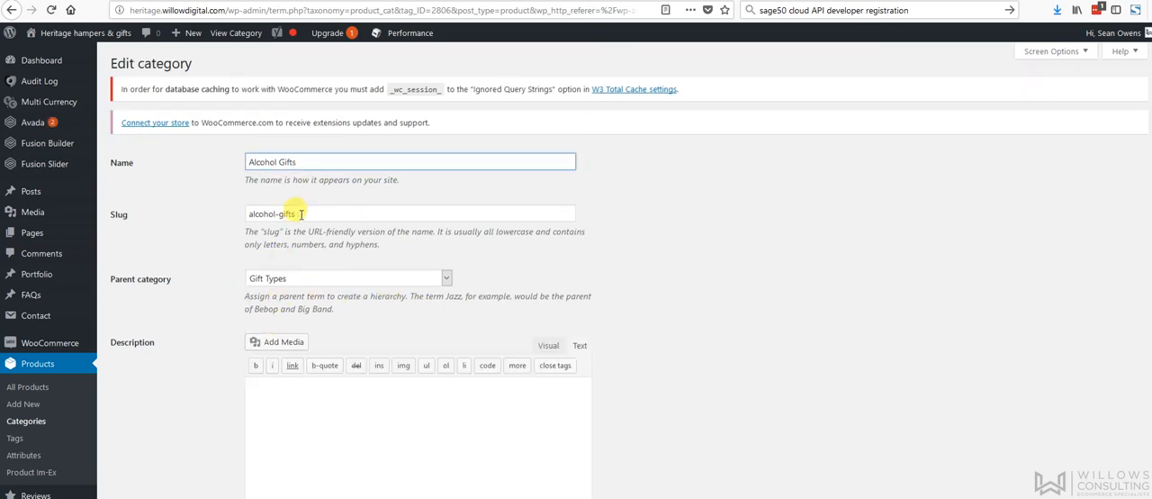
{"action": "triple_click", "coordinate": [270, 162]}
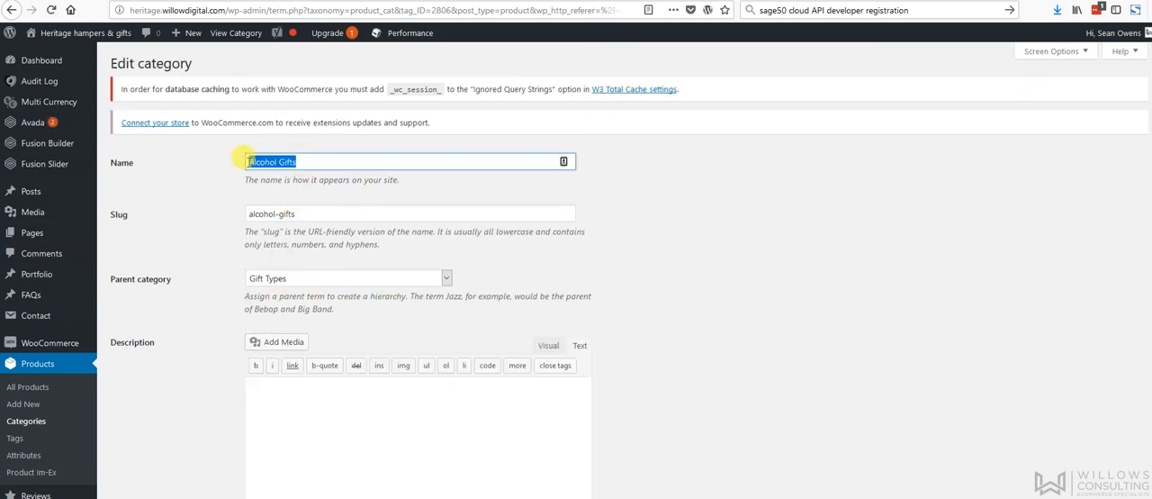
Enter the description 'Alcohol Gifts for all occasions and every taste' and view it formatted.
{"action": "type", "text": "Alcohol Gifts"}
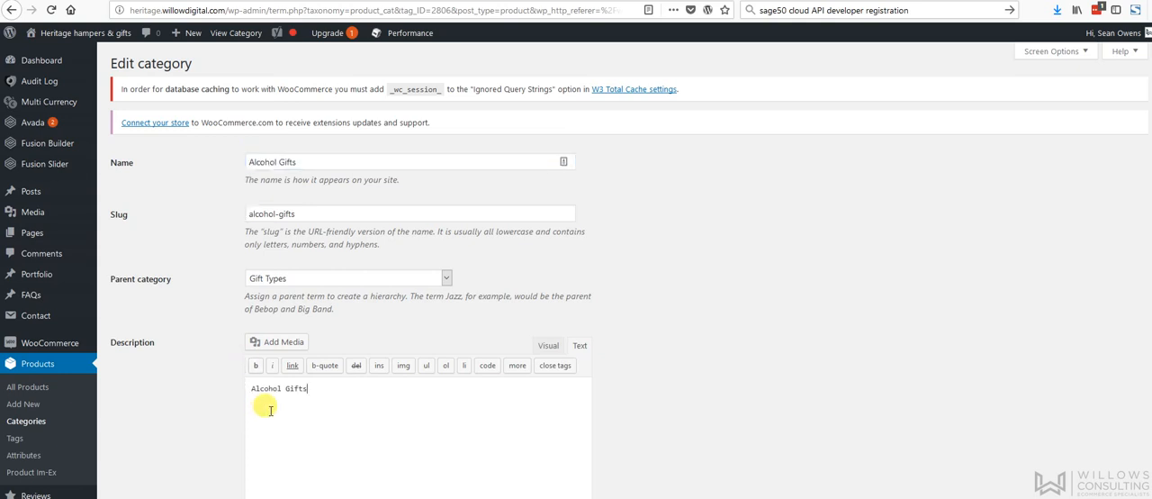
{"action": "type", "text": "for"}
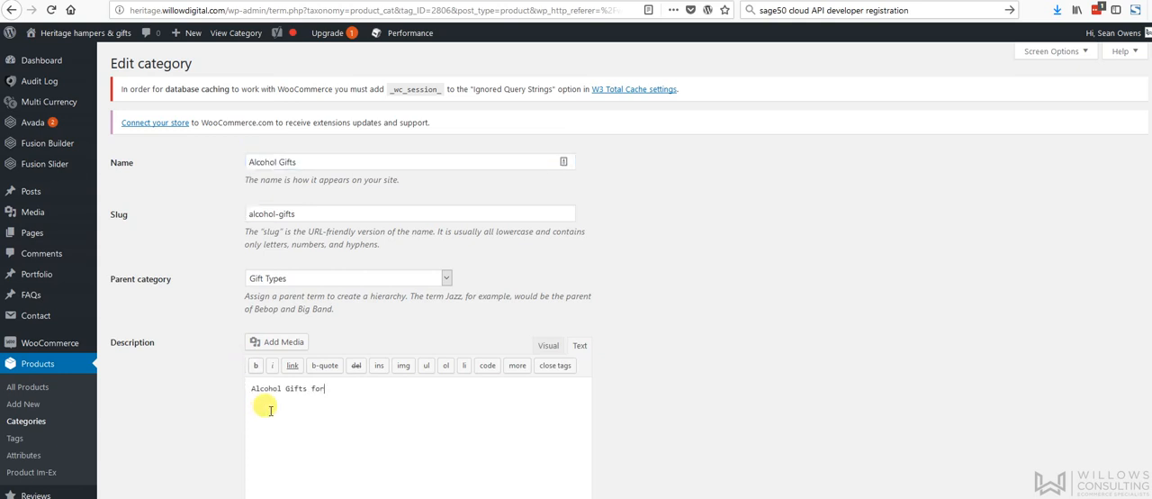
{"action": "type", "text": "all occasions"}
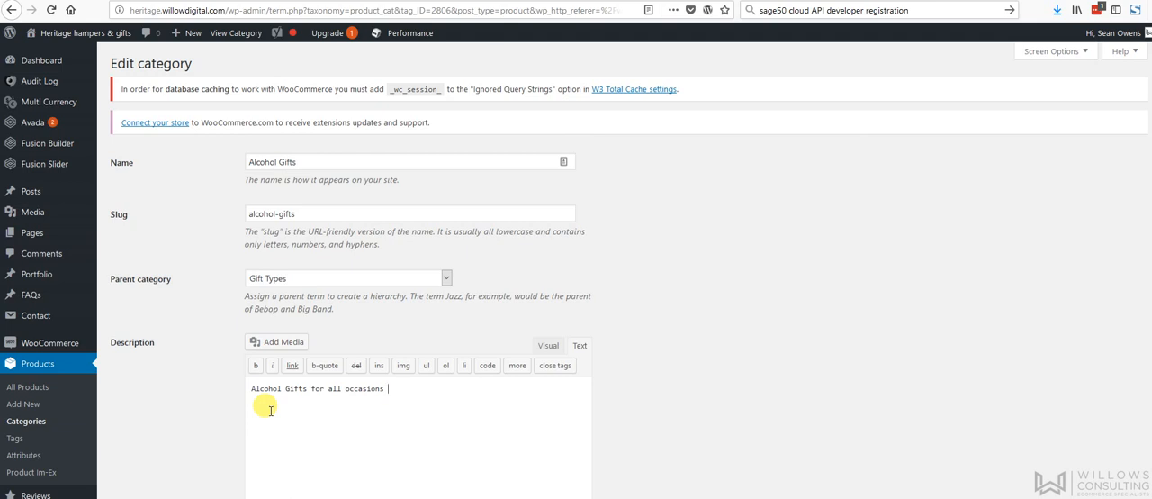
{"action": "type", "text": "and evey"}
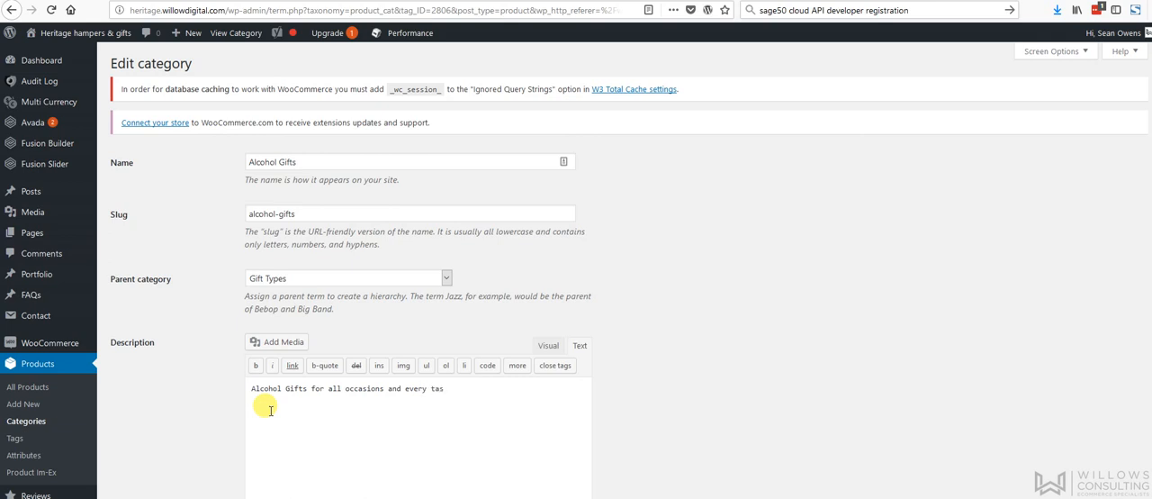
{"action": "type", "text": "te"}
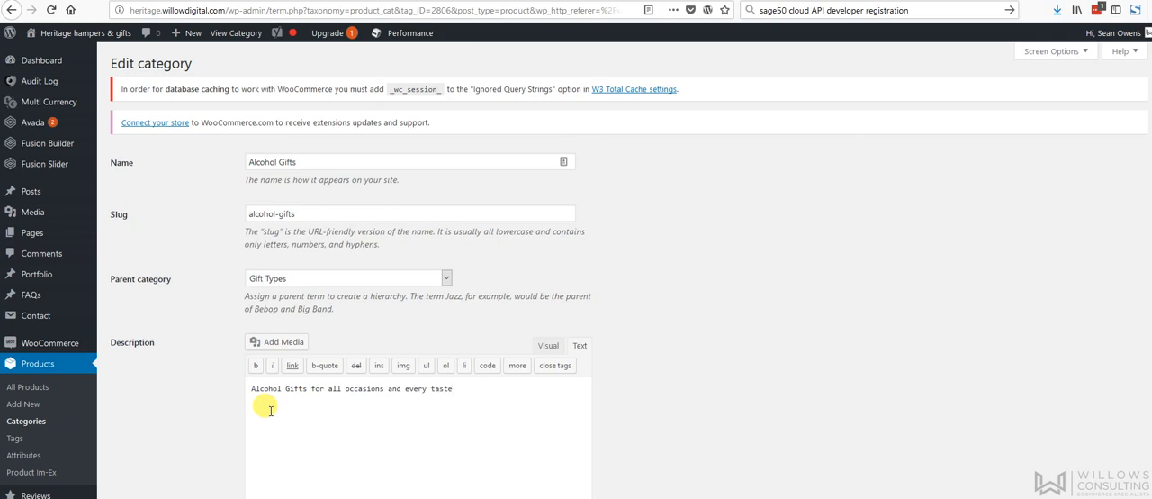
{"action": "left_click", "coordinate": [547, 346]}
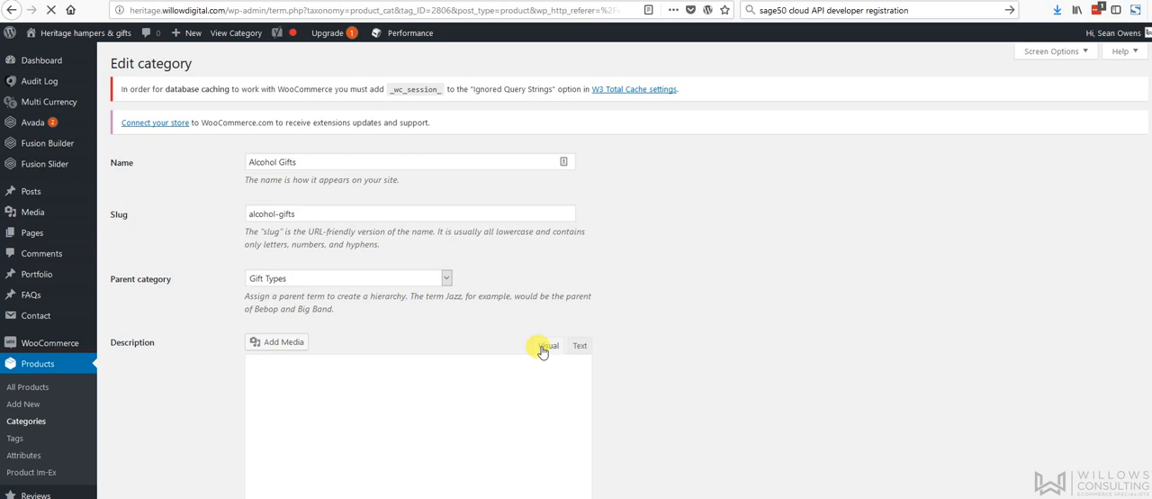
{"action": "left_click", "coordinate": [547, 346]}
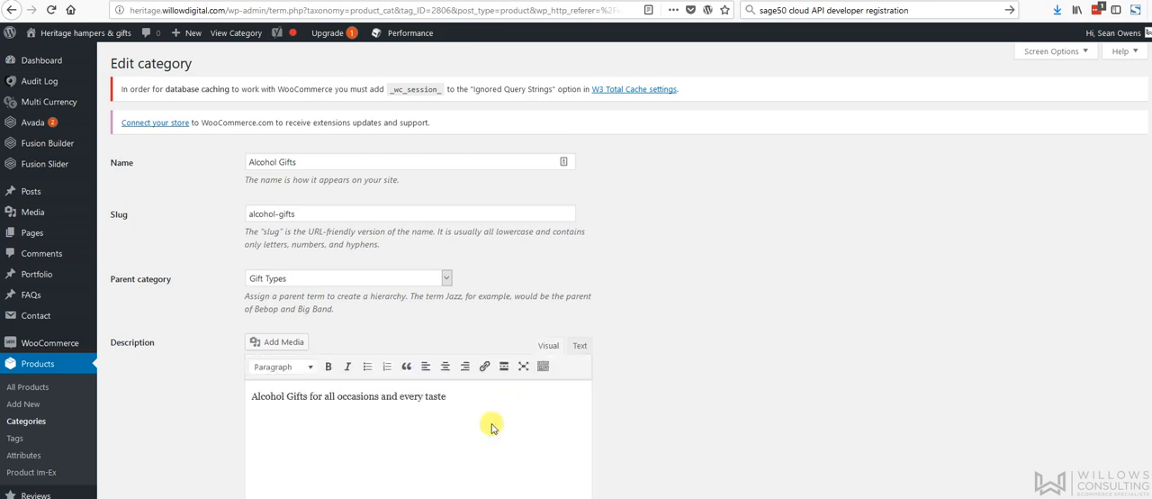
Choose Both as the Display type so products and subcategories show together.
{"action": "scroll", "scroll_direction": "down", "scroll_amount": 3}
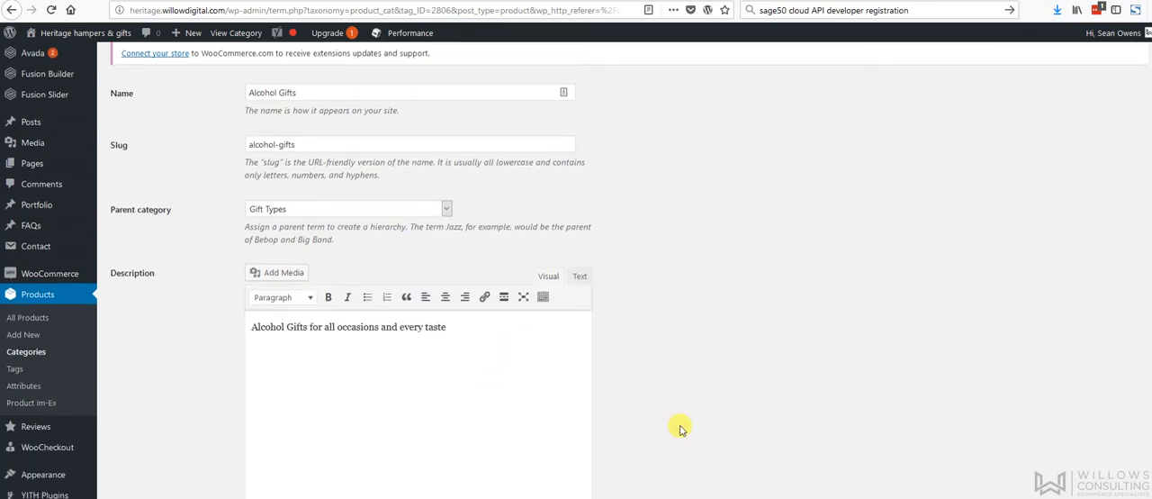
{"action": "scroll", "scroll_direction": "down", "scroll_amount": 3}
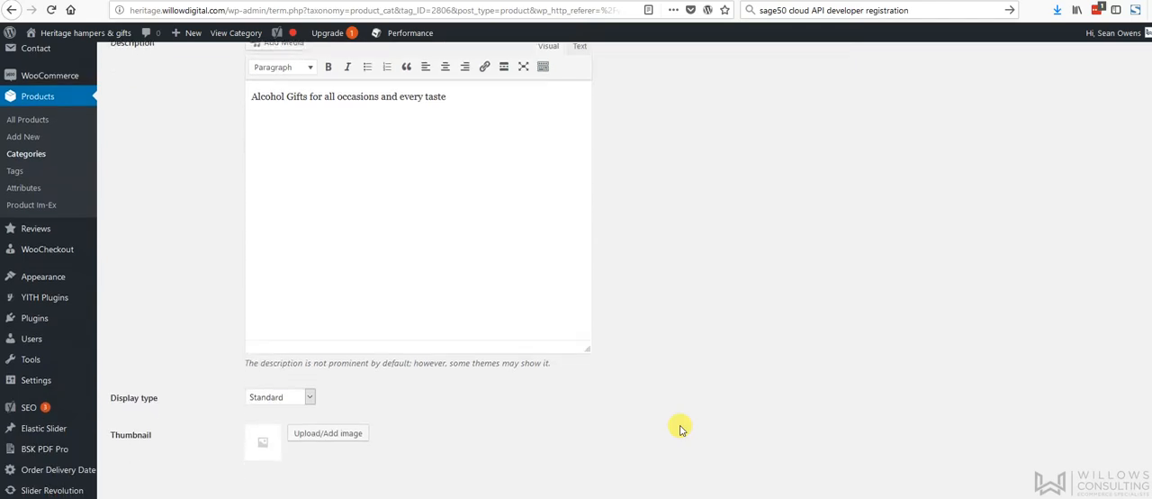
{"action": "scroll", "scroll_direction": "down", "scroll_amount": 3}
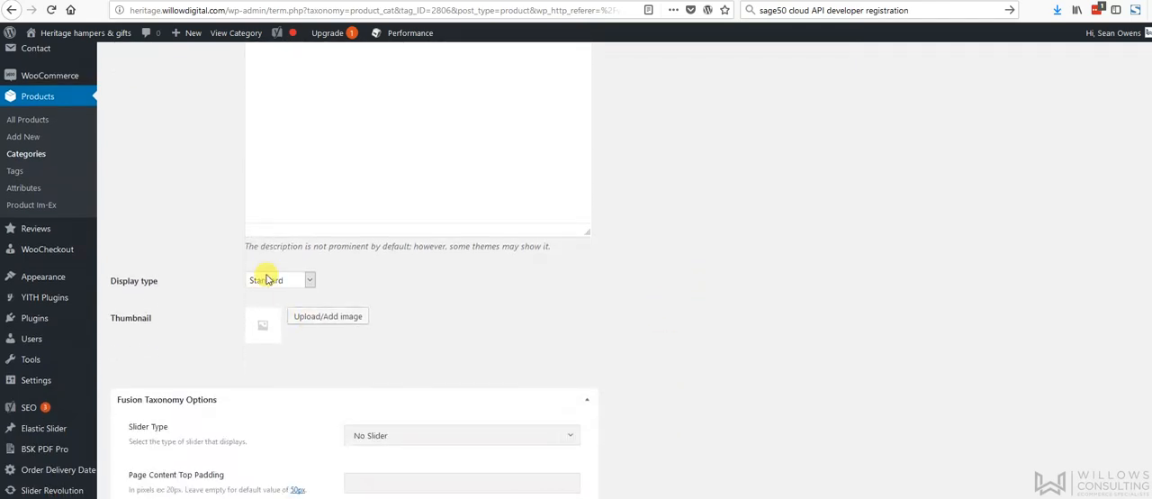
{"action": "left_click", "coordinate": [279, 279]}
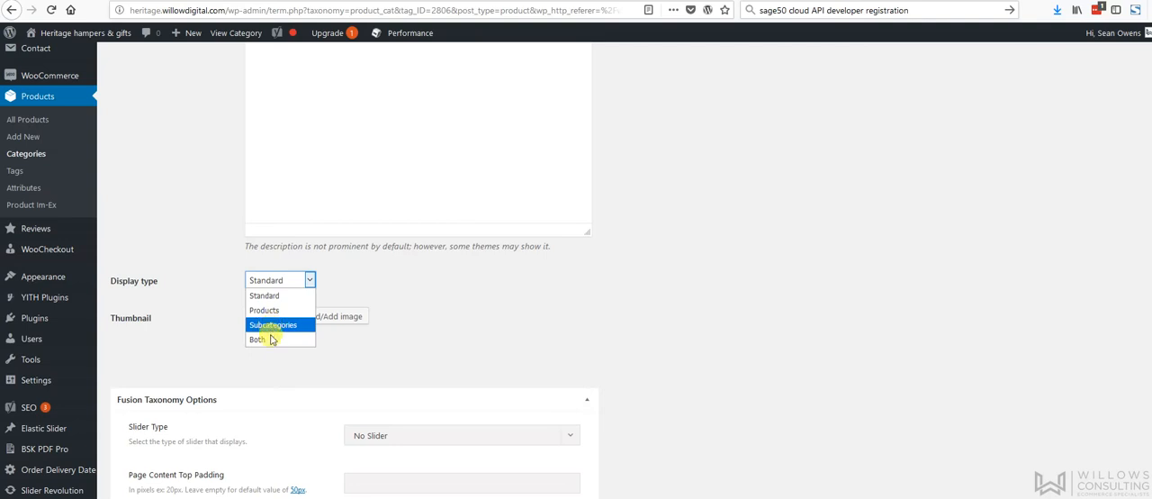
{"action": "mouse_move", "coordinate": [270, 339]}
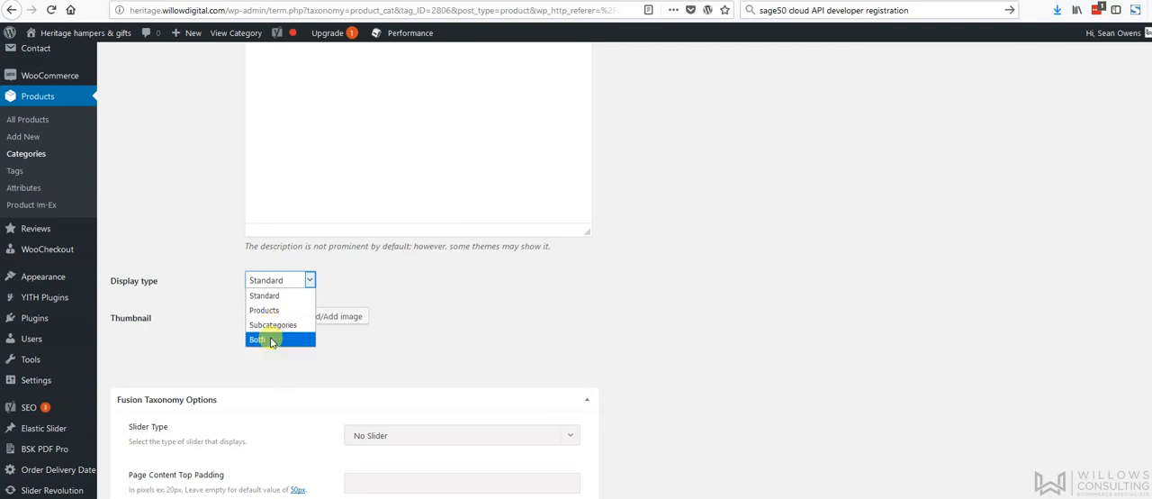
{"action": "left_click", "coordinate": [257, 338]}
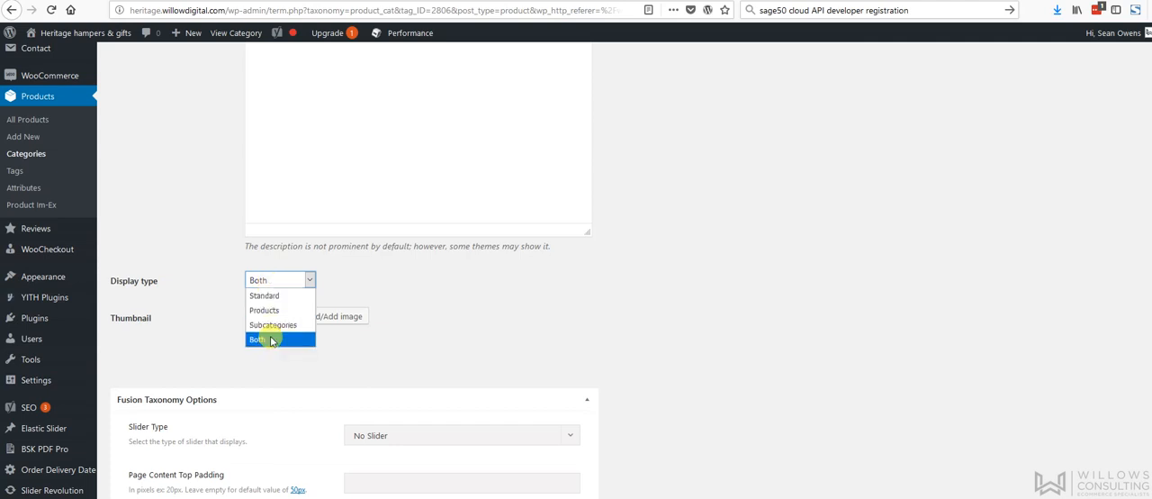
{"action": "left_click", "coordinate": [258, 338]}
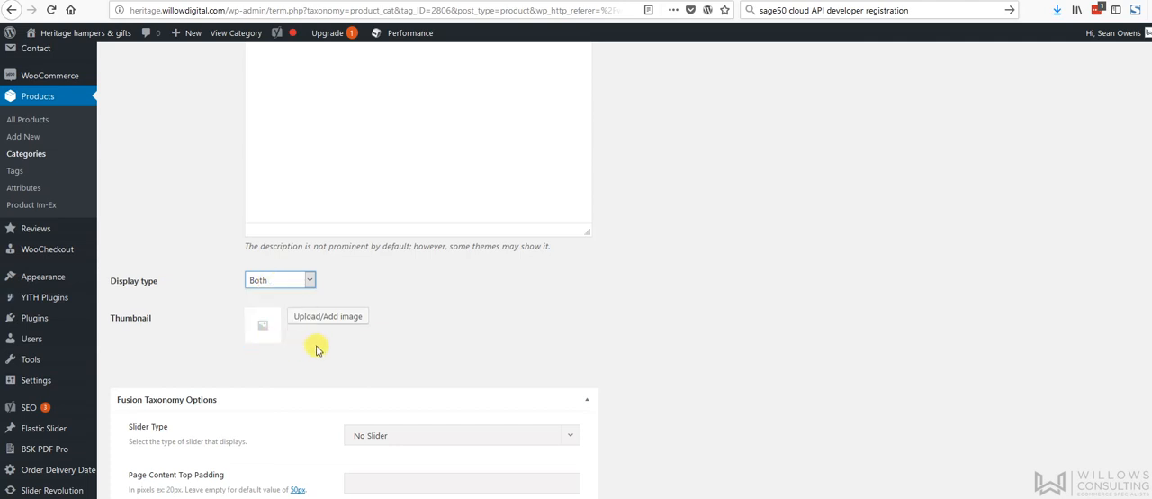
{"action": "mouse_move", "coordinate": [317, 322]}
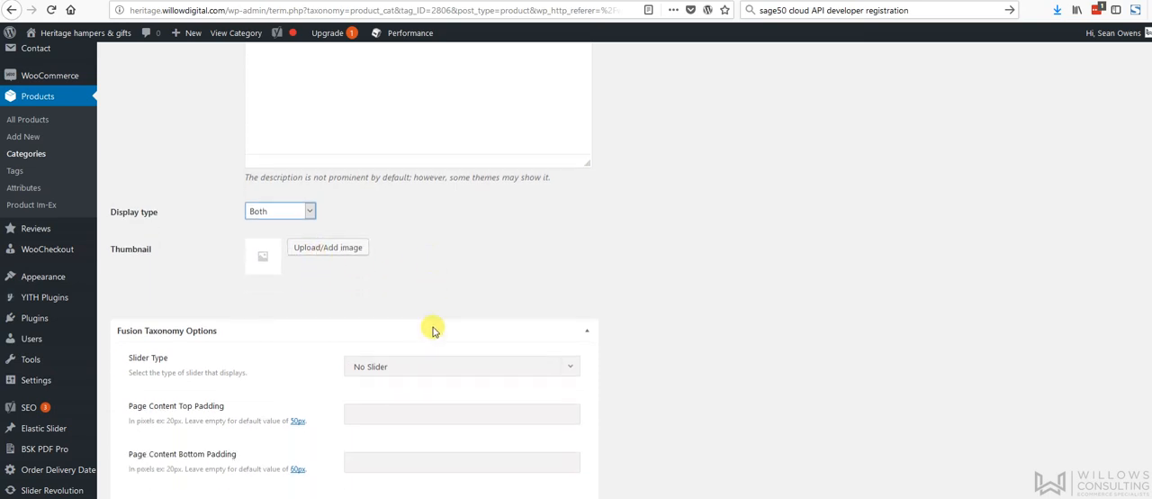
{"action": "scroll", "scroll_direction": "down", "scroll_amount": 3}
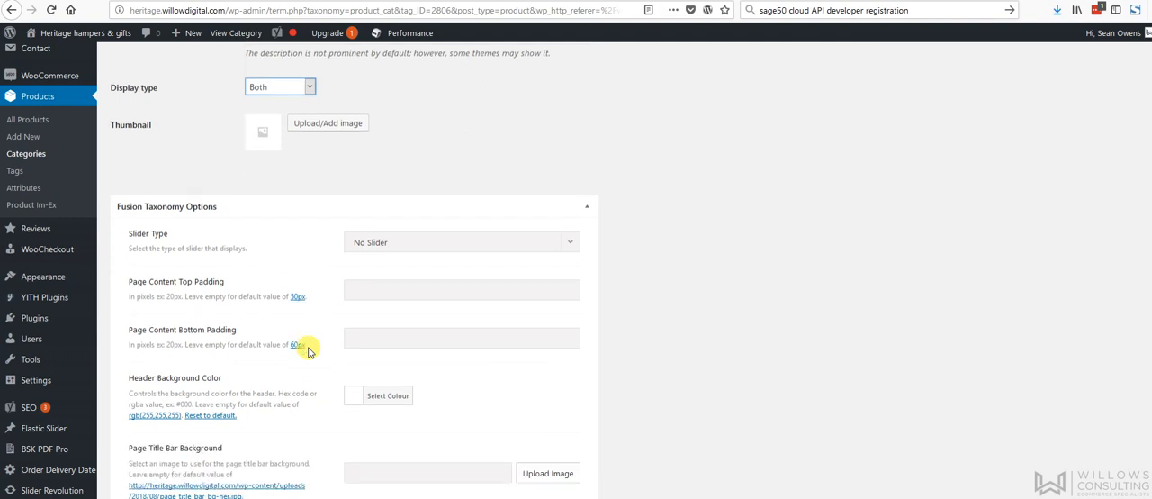
{"action": "scroll", "scroll_direction": "down", "scroll_amount": 3}
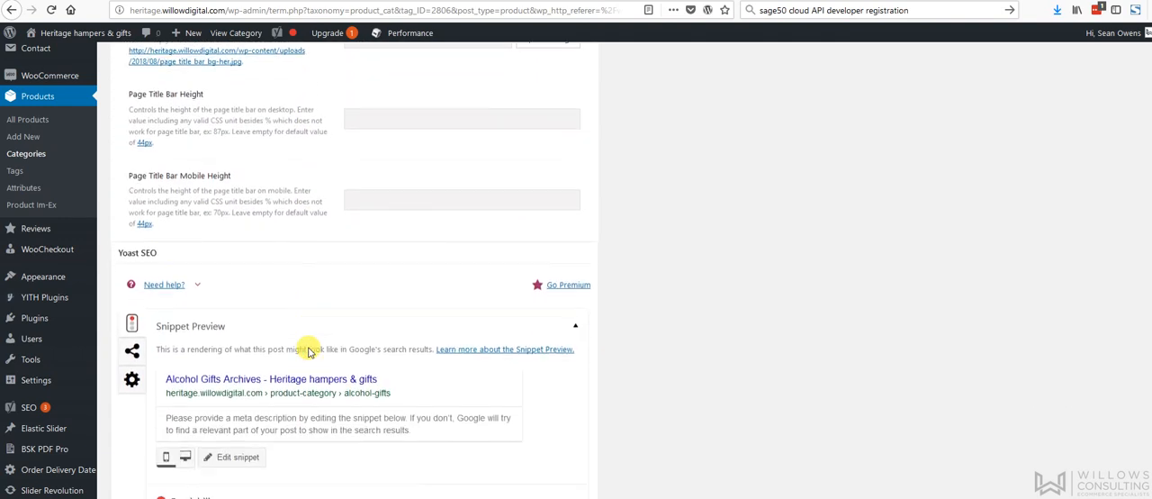
Open Edit snippet in the Yoast SEO box and place the cursor in Meta description.
{"action": "scroll", "scroll_direction": "down", "scroll_amount": 3}
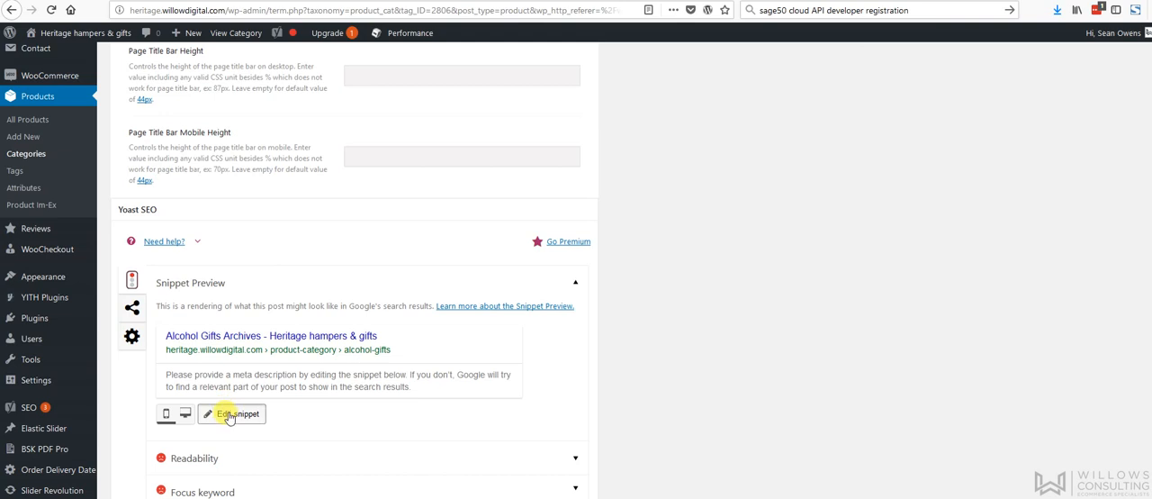
{"action": "left_click", "coordinate": [230, 414]}
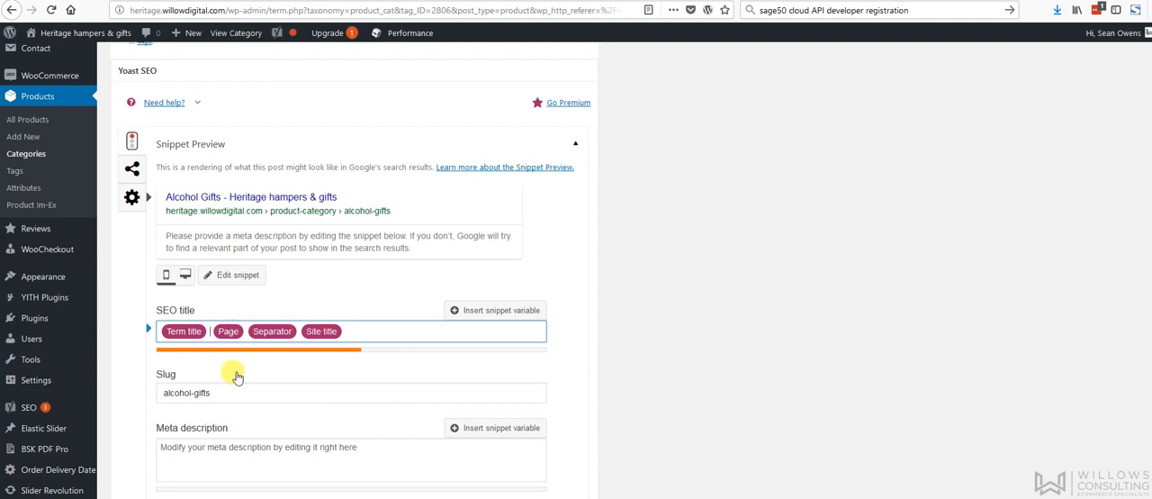
{"action": "mouse_move", "coordinate": [297, 331]}
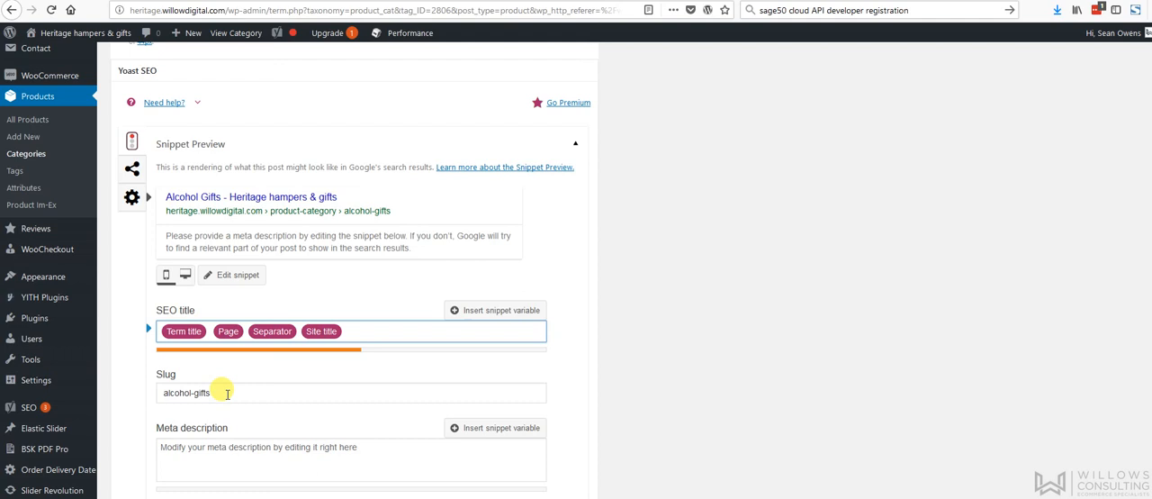
{"action": "mouse_move", "coordinate": [261, 446]}
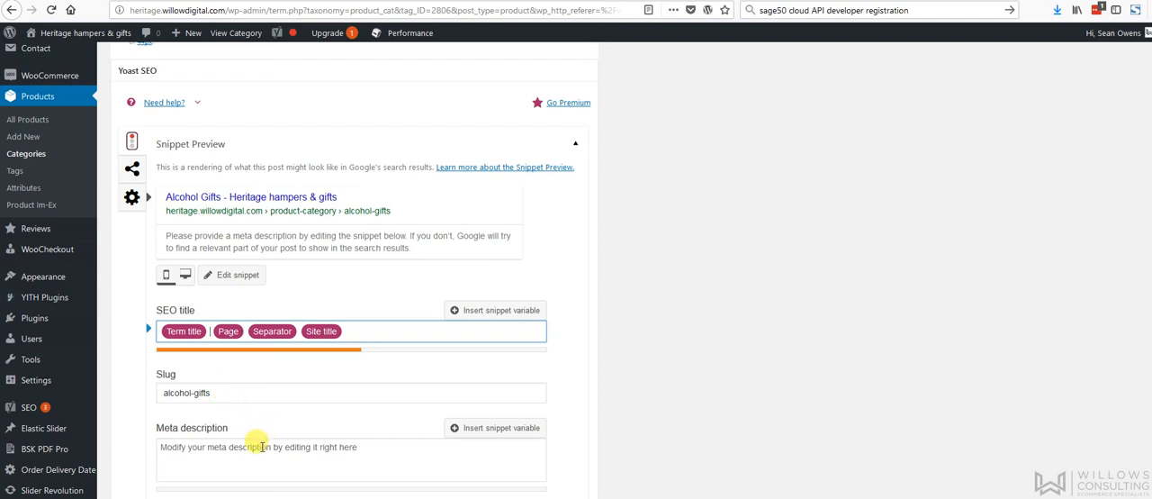
{"action": "left_click", "coordinate": [351, 459]}
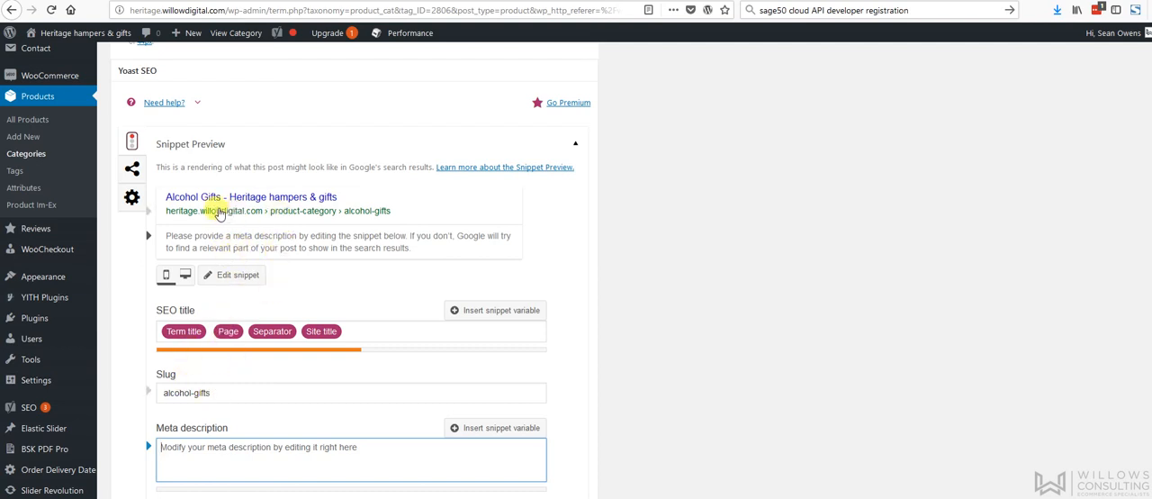
{"action": "mouse_move", "coordinate": [367, 214]}
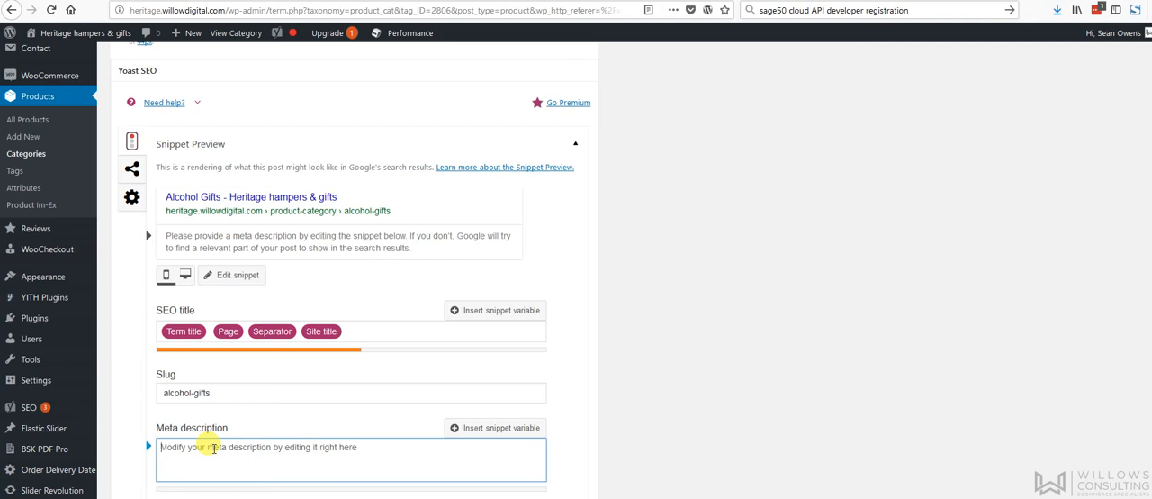
Write the meta description opening 'Hampers with Beers, Whiskey and Wine for all occasions.'.
{"action": "type", "text": "Hamoers"}
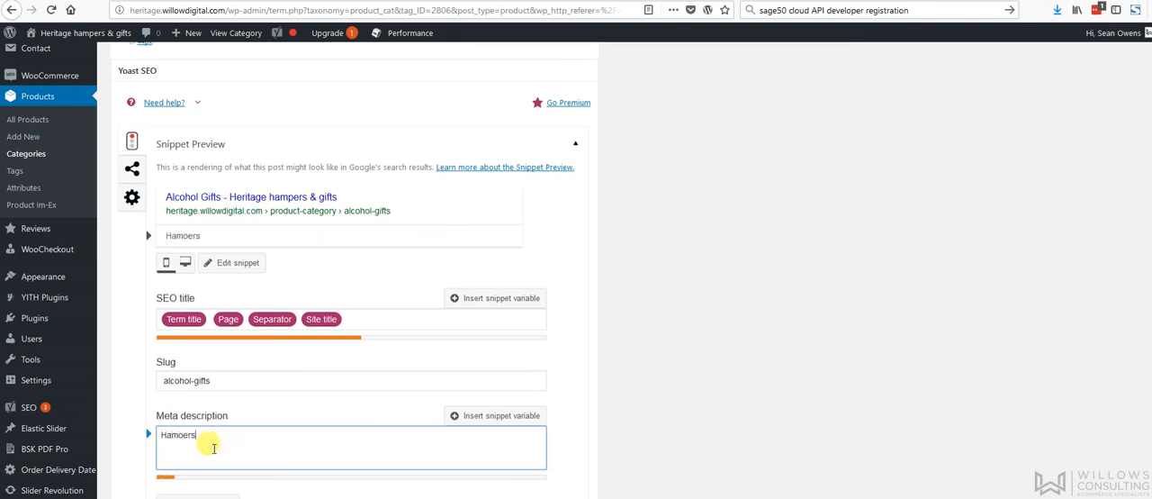
{"action": "type", "text": "Hampers"}
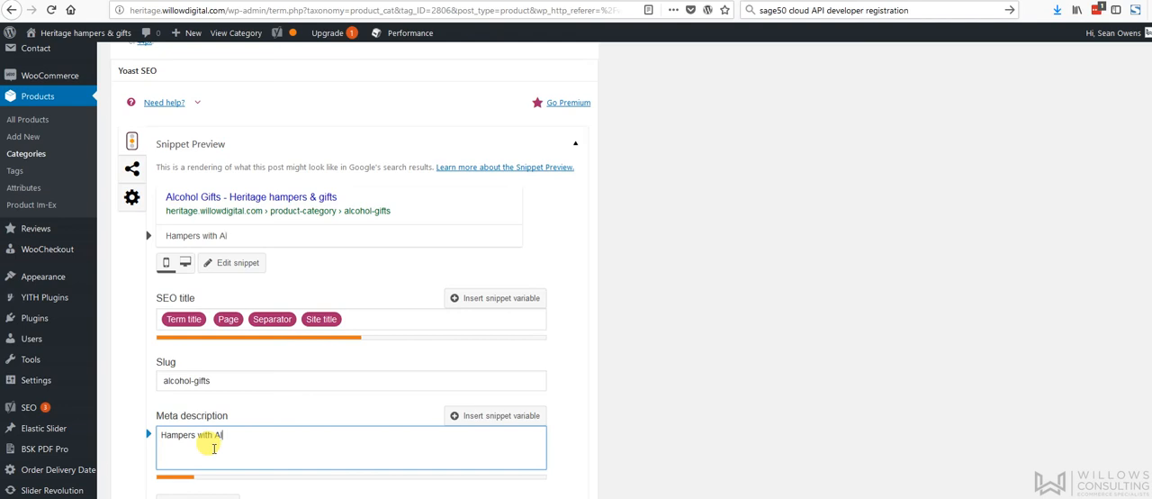
{"action": "type", "text": "c"}
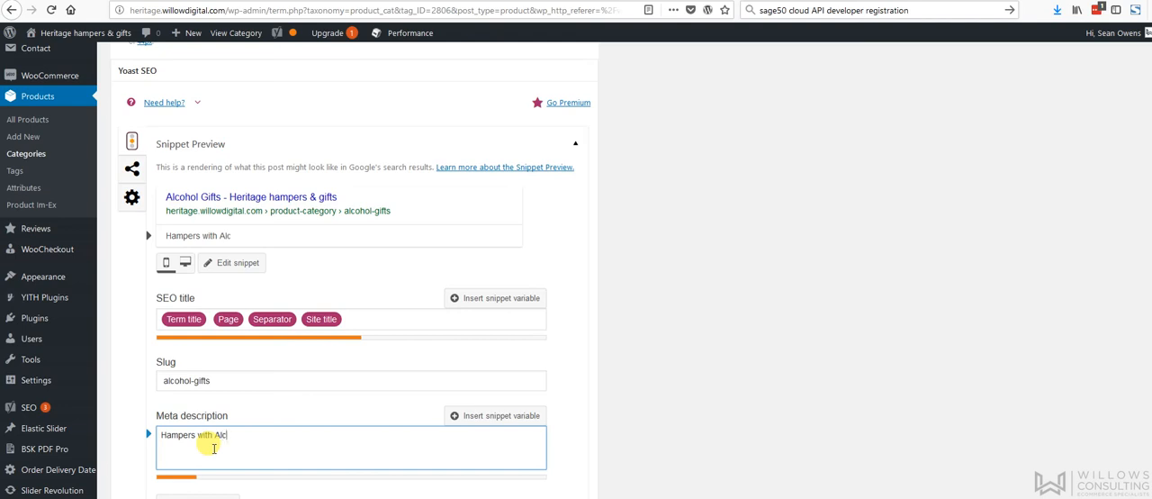
{"action": "type", "text": "holo"}
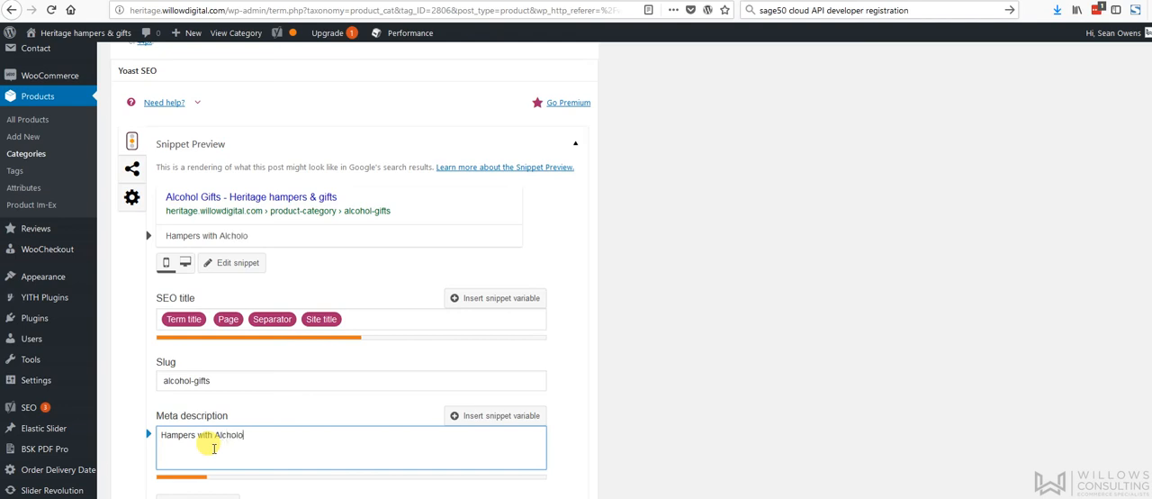
{"action": "key", "text": "Backspace"}
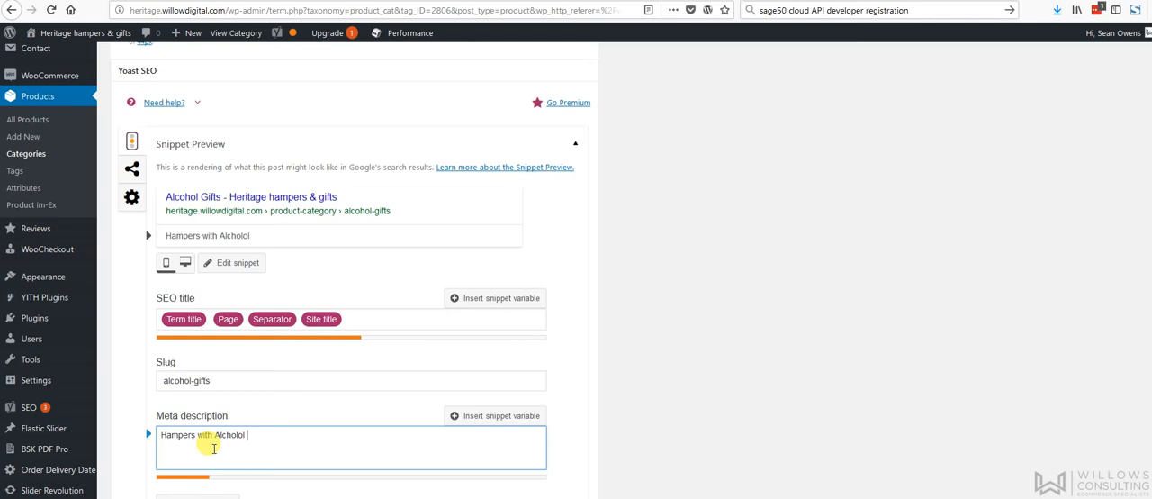
{"action": "key", "text": "Backspace"}
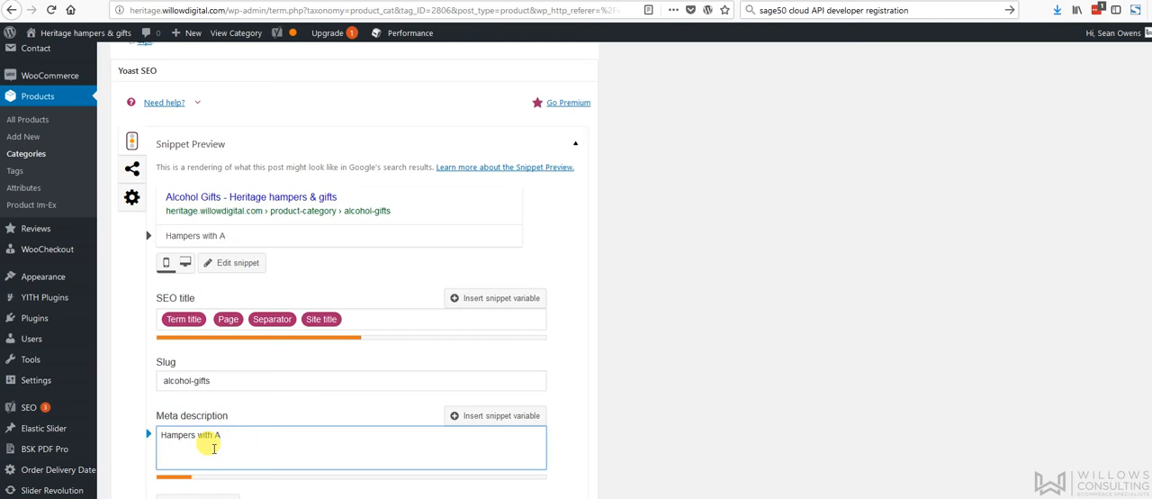
{"action": "key", "text": "Backspace"}
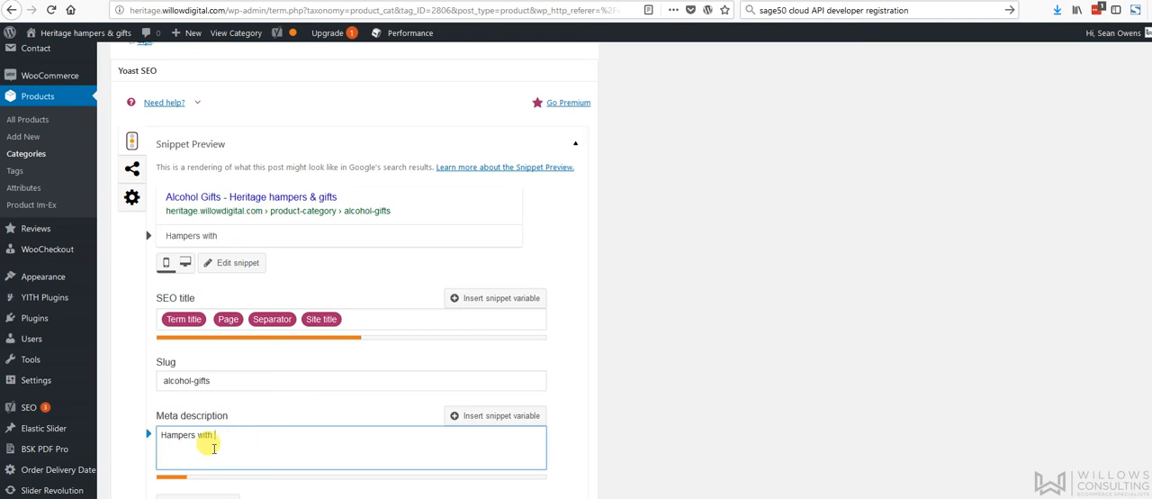
{"action": "type", "text": "Beers, Whiskey and"}
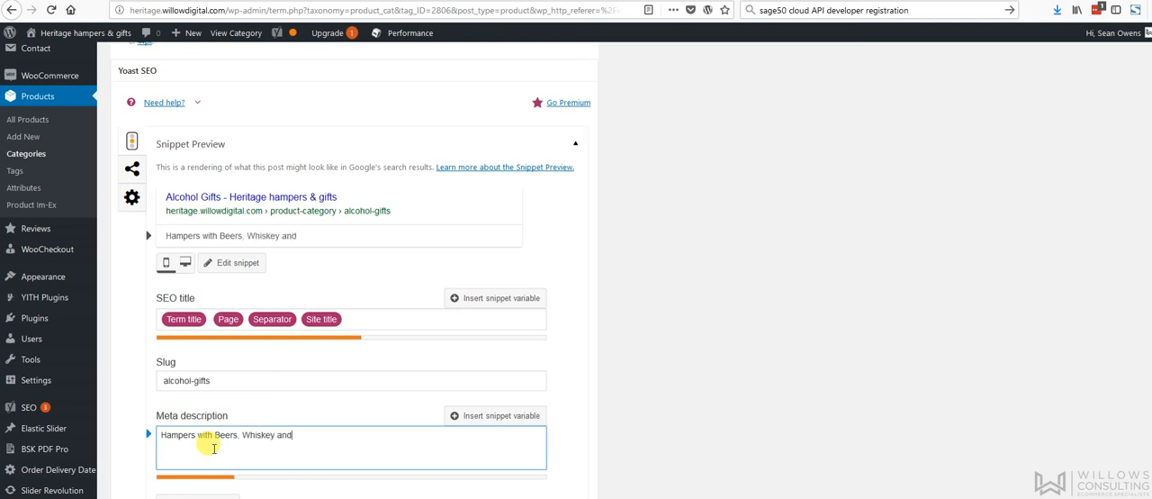
{"action": "type", "text": "Wine for all o"}
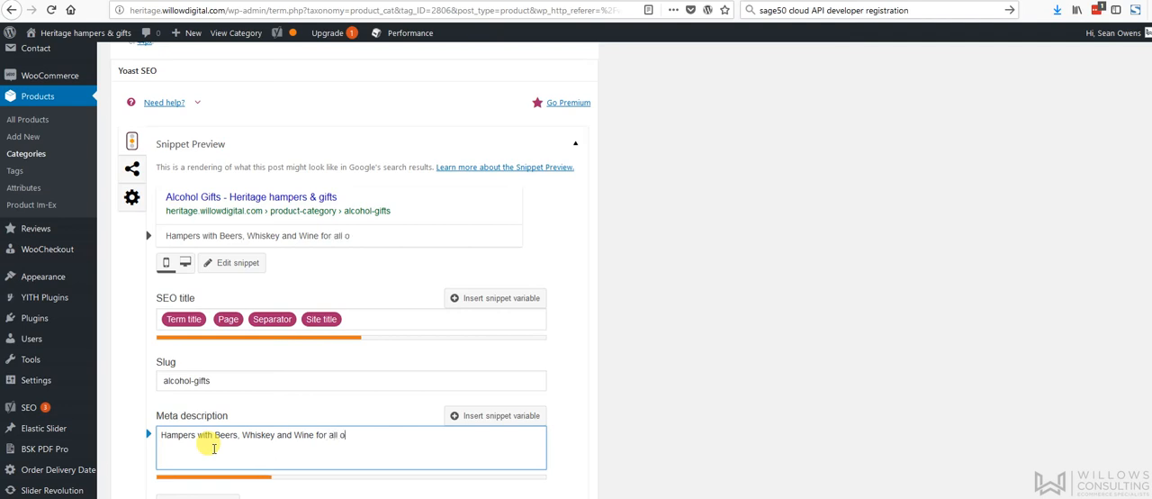
{"action": "type", "text": "ccassions."}
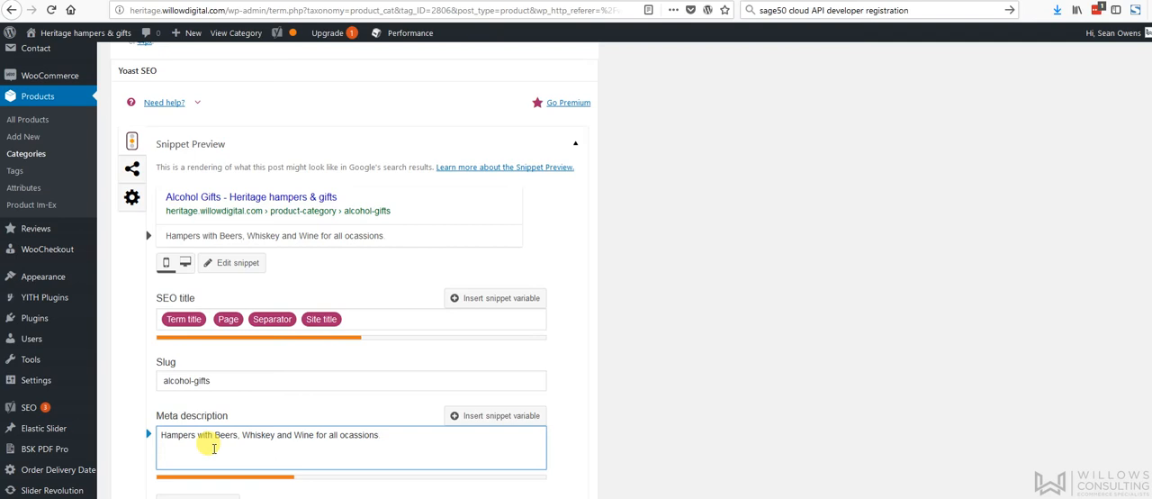
Continue with 'View our full range of gifts for every palate. Click here to view'.
{"action": "type", "text": "Please"}
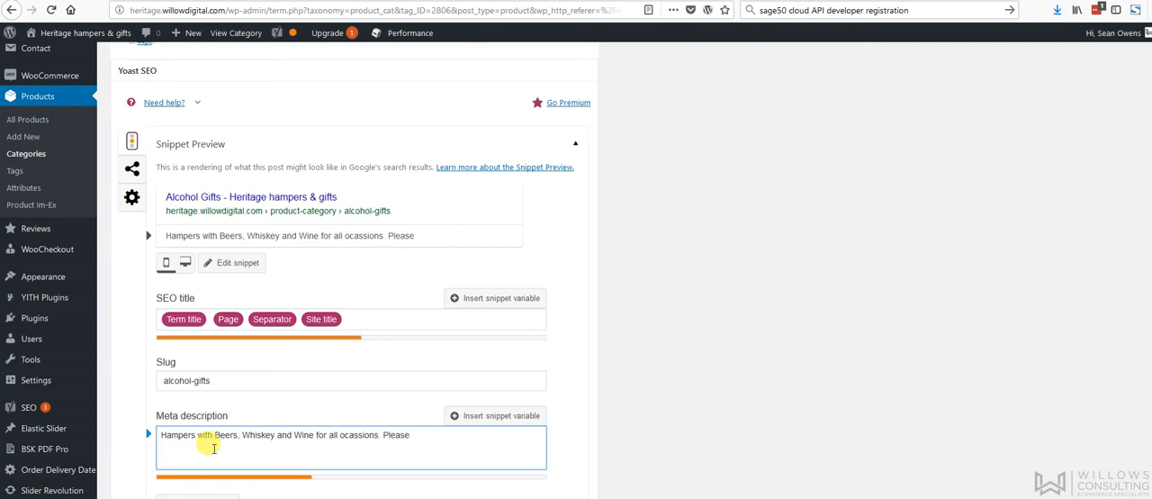
{"action": "type", "text": "v"}
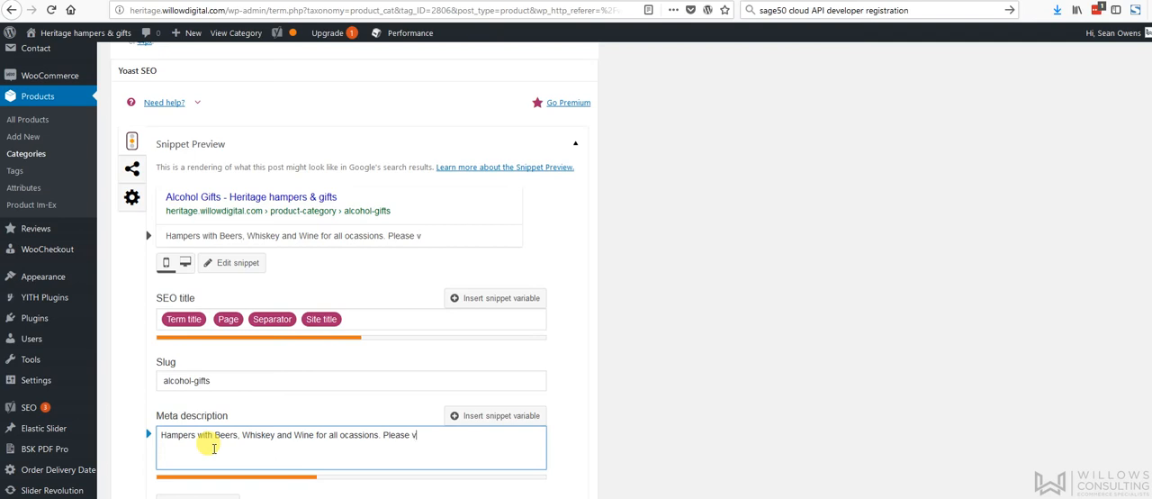
{"action": "key", "text": "Backspace"}
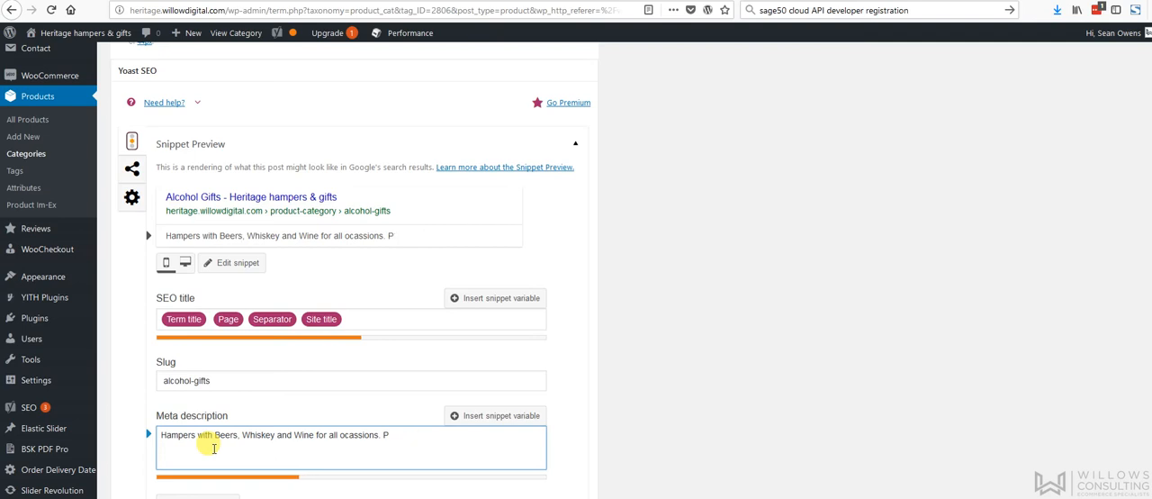
{"action": "type", "text": "iew"}
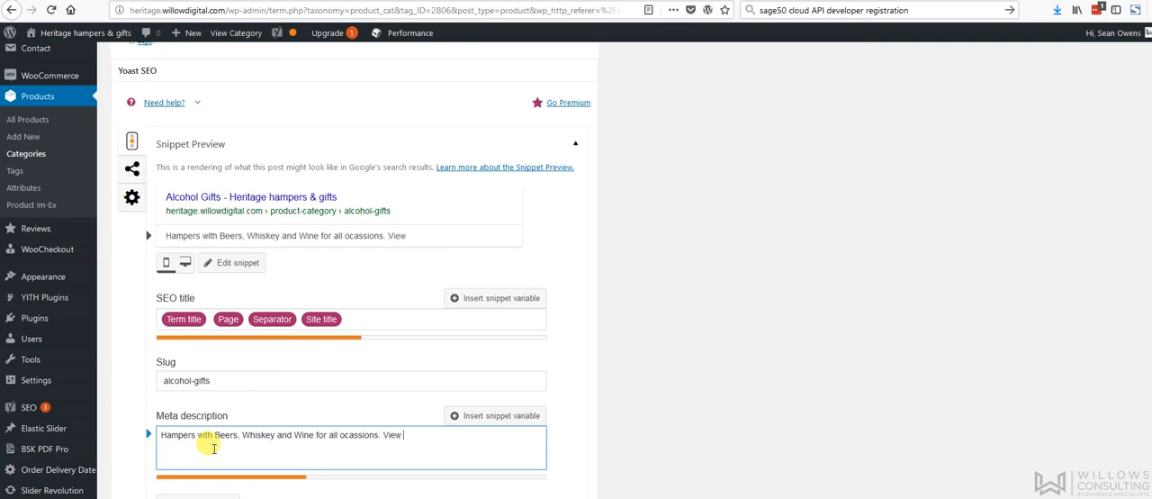
{"action": "type", "text": "our full"}
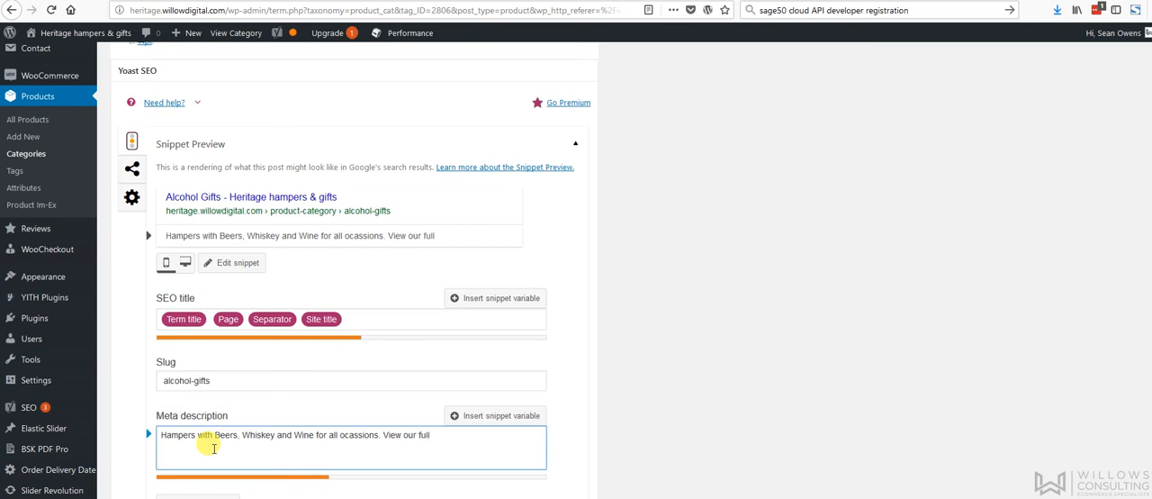
{"action": "type", "text": "range of"}
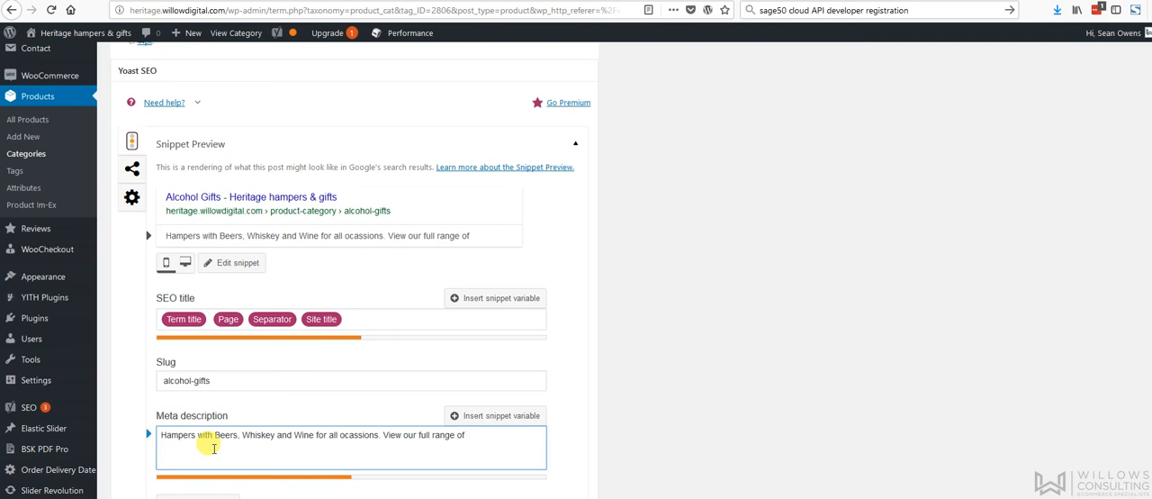
{"action": "type", "text": "gifts for"}
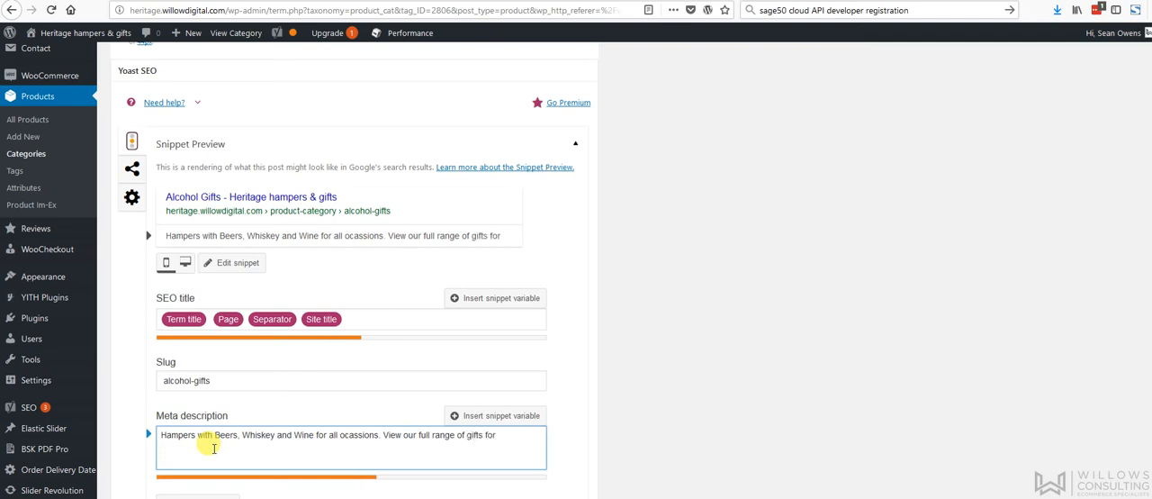
{"action": "type", "text": "every pocket and t"}
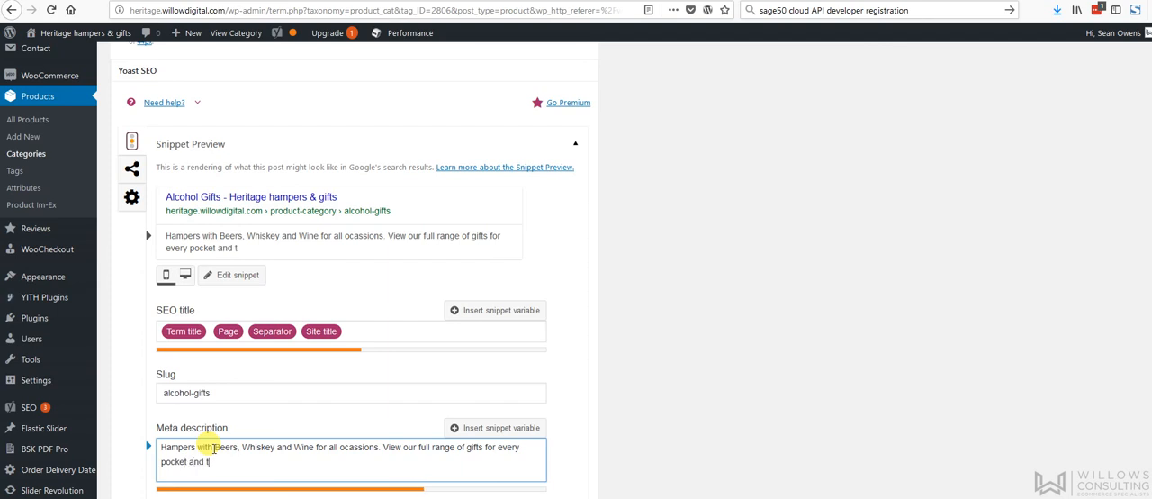
{"action": "type", "text": "ate"}
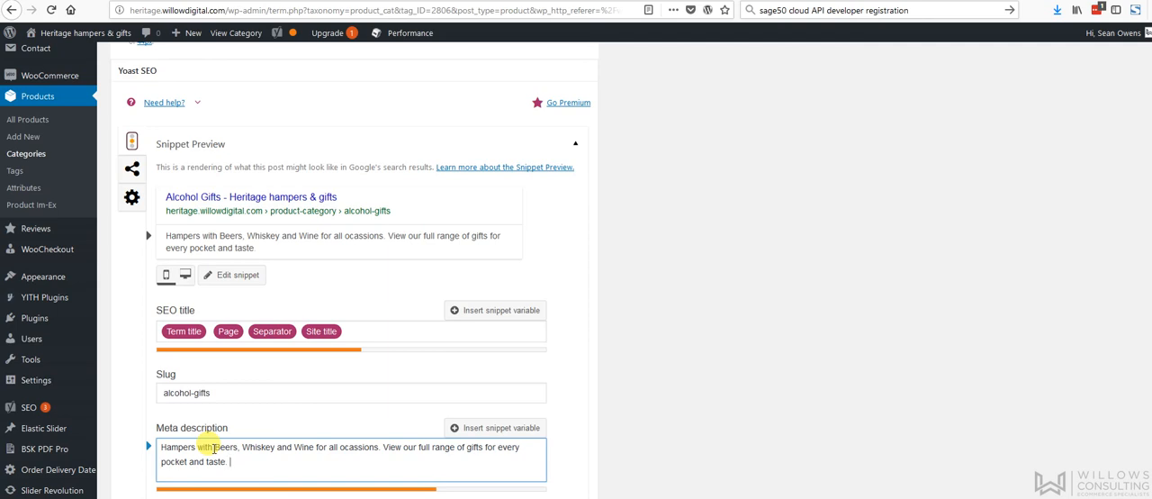
{"action": "type", "text": "Click here to view."}
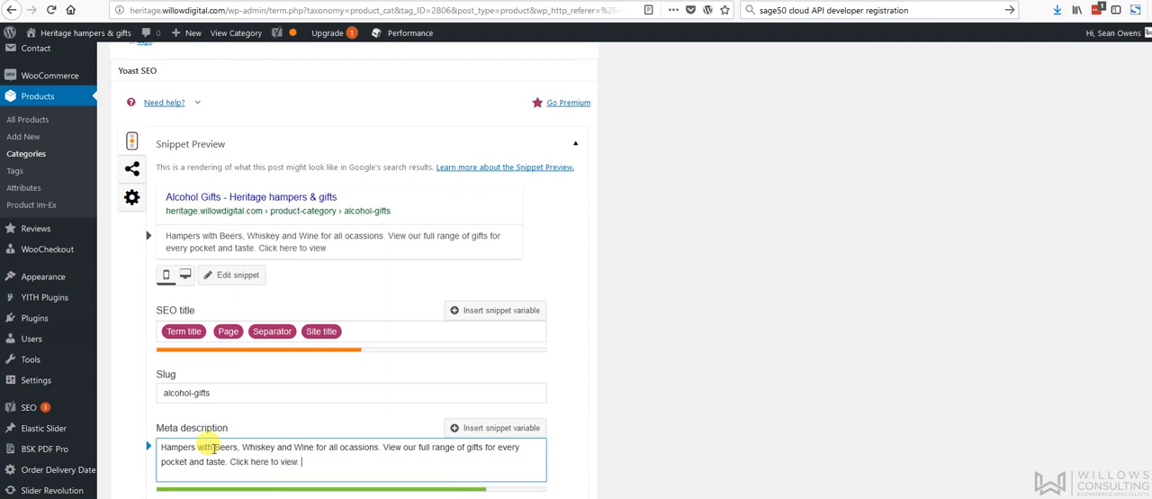
{"action": "scroll", "scroll_direction": "down", "scroll_amount": 3}
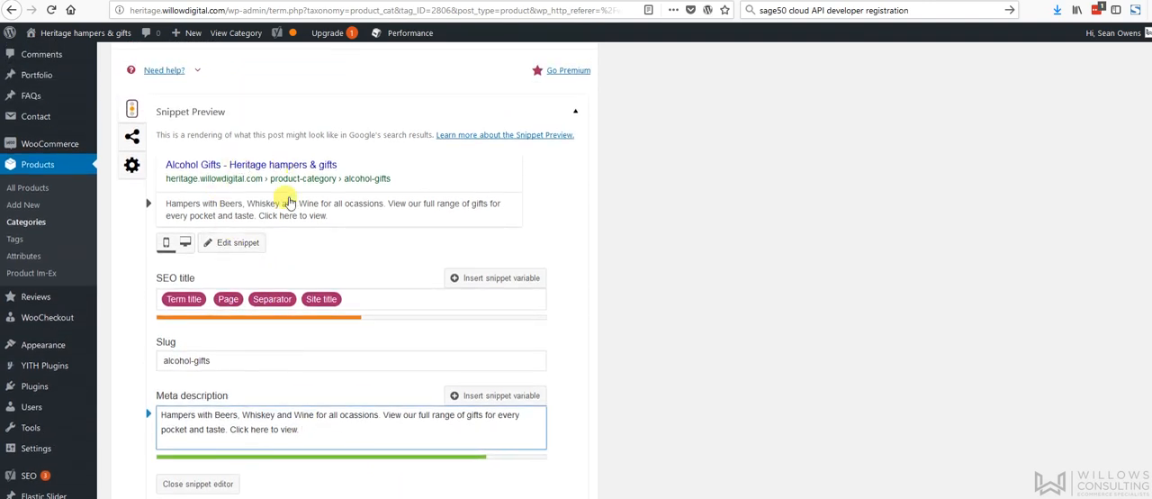
{"action": "scroll", "scroll_direction": "down", "scroll_amount": 3}
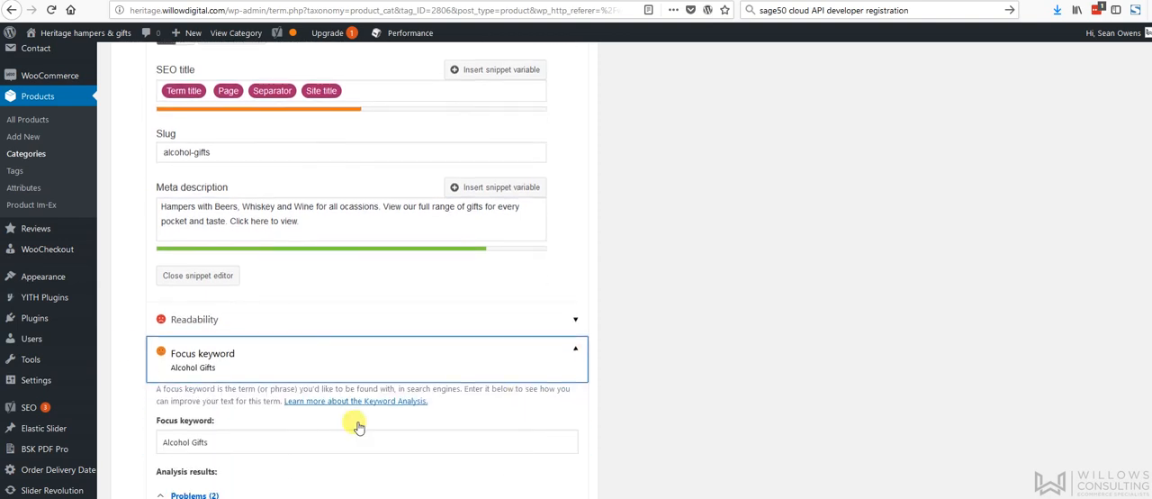
{"action": "mouse_move", "coordinate": [220, 424]}
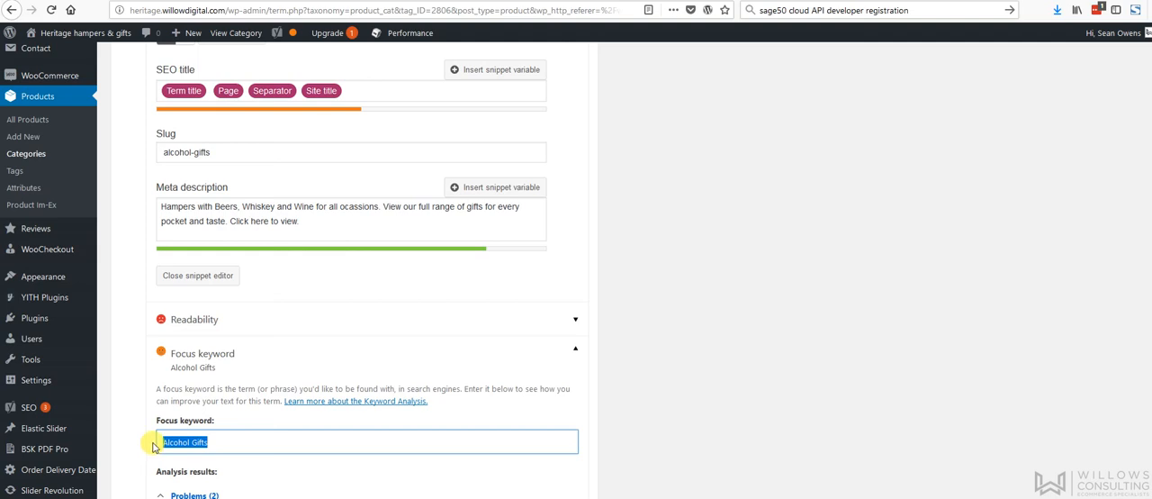
{"action": "scroll", "scroll_direction": "down", "scroll_amount": 3}
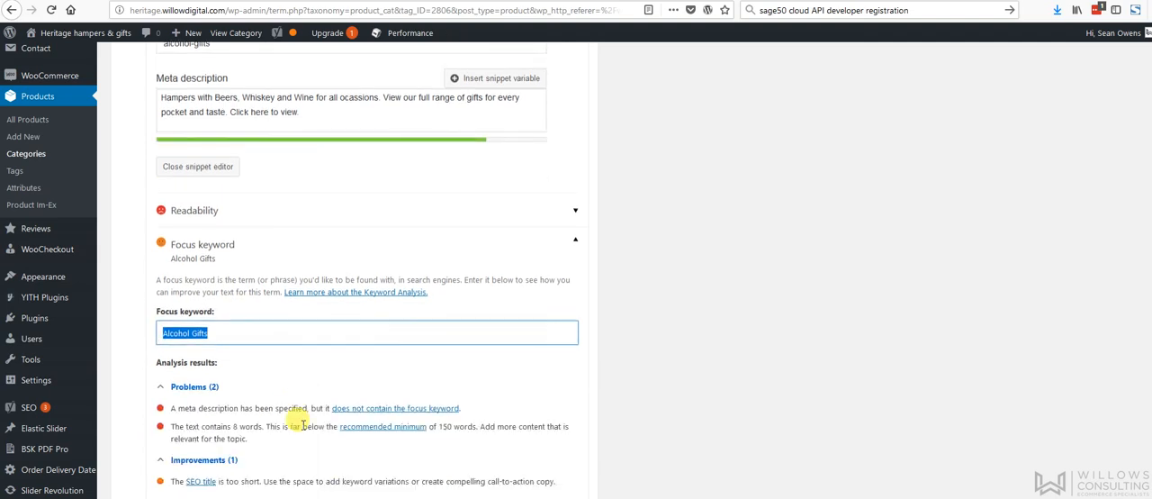
{"action": "scroll", "scroll_direction": "down", "scroll_amount": 3}
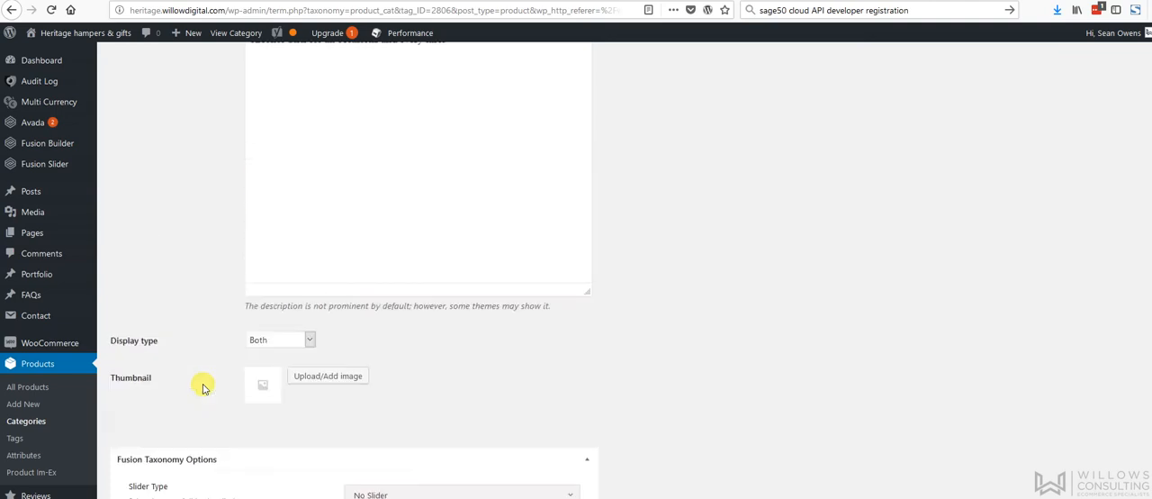
{"action": "scroll", "scroll_direction": "up", "scroll_amount": 3}
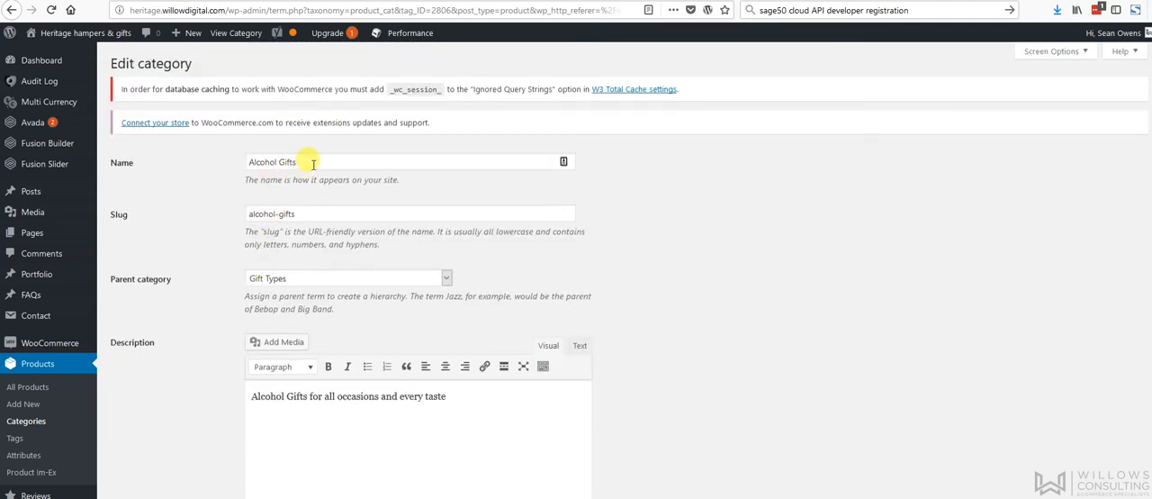
{"action": "scroll", "scroll_direction": "down", "scroll_amount": 3}
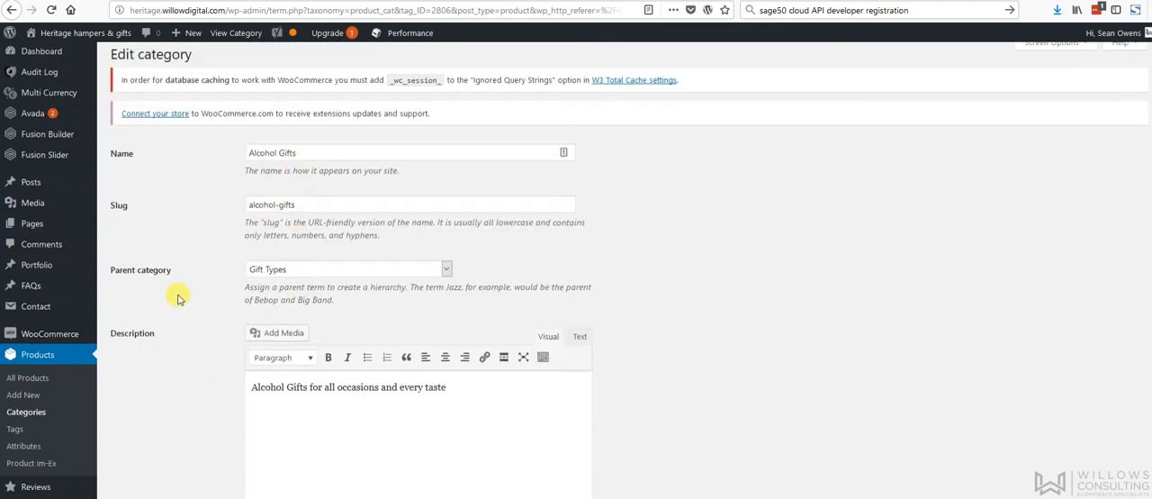
{"action": "scroll", "scroll_direction": "down", "scroll_amount": 3}
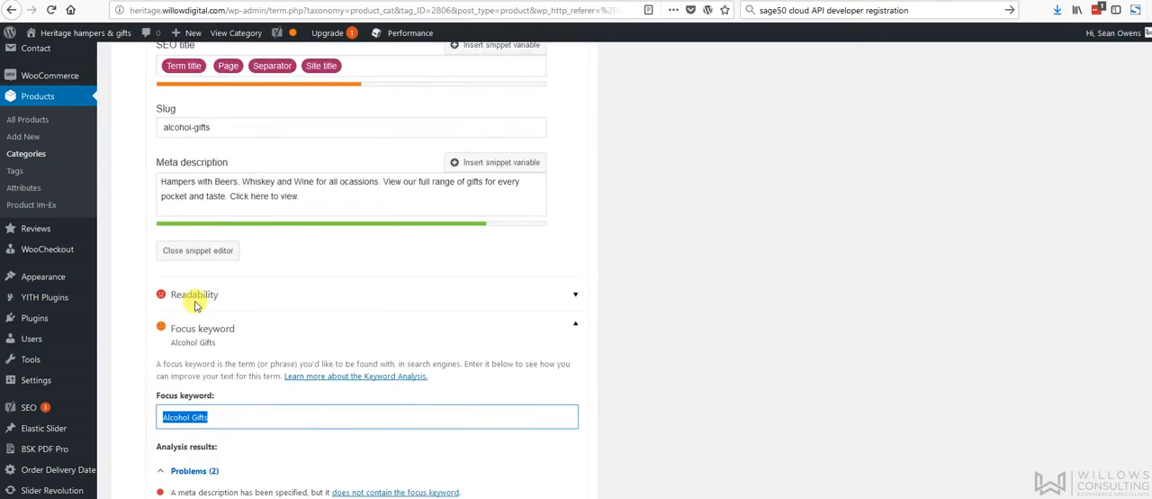
{"action": "scroll", "scroll_direction": "down", "scroll_amount": 3}
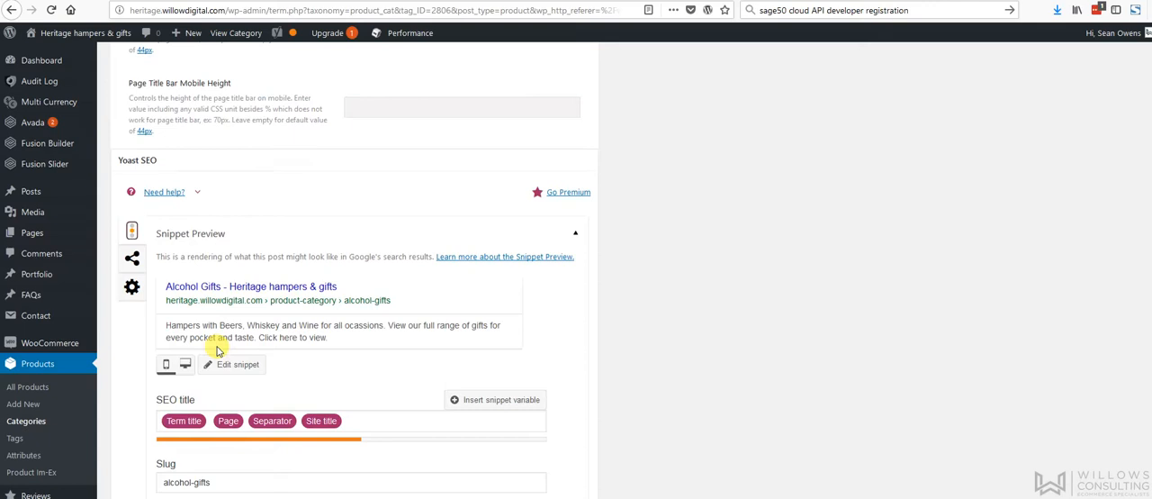
{"action": "scroll", "scroll_direction": "down", "scroll_amount": 3}
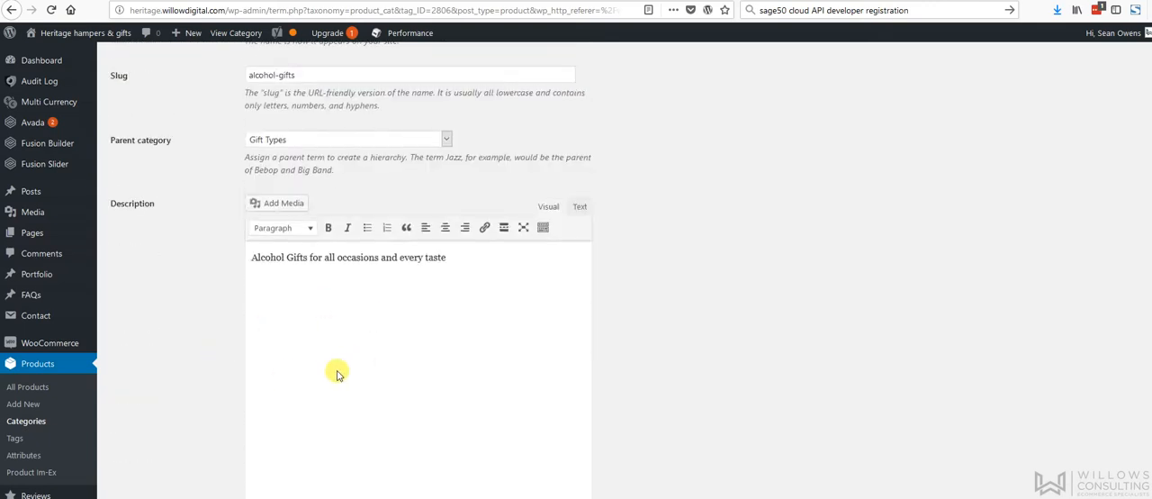
{"action": "mouse_move", "coordinate": [329, 351]}
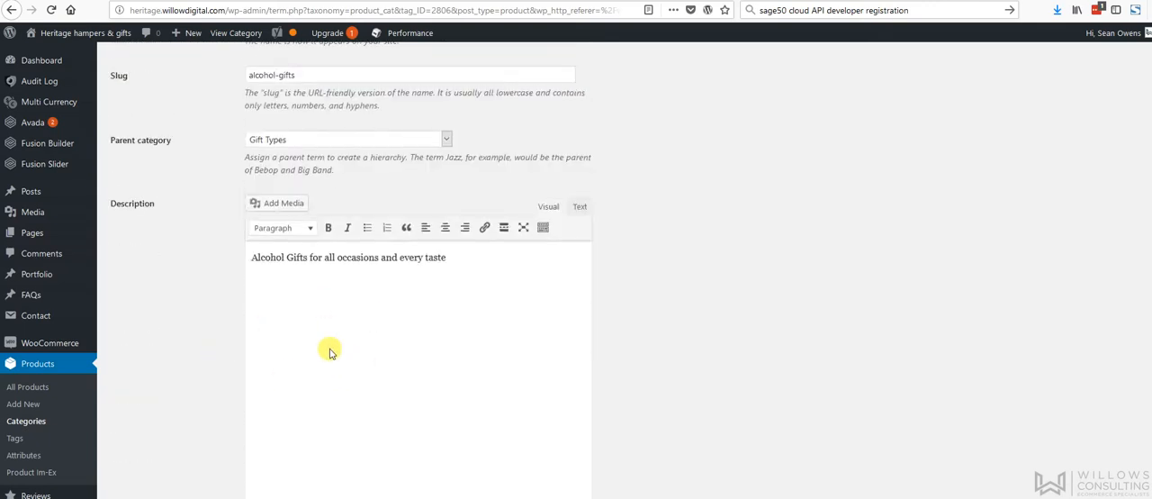
{"action": "scroll", "scroll_direction": "down", "scroll_amount": 3}
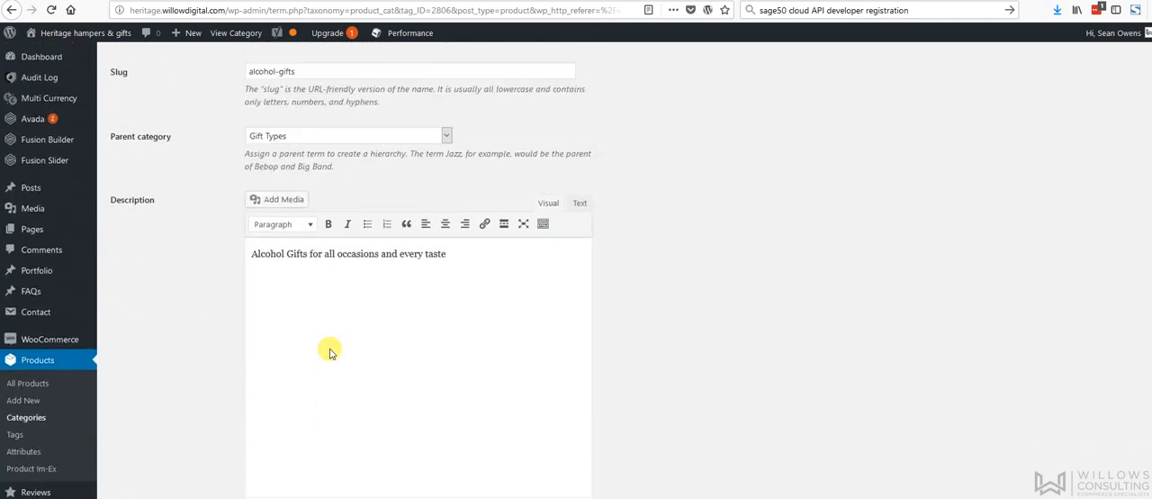
Check display type and thumbnail, update the category, and return to the categories list.
{"action": "left_click", "coordinate": [281, 281]}
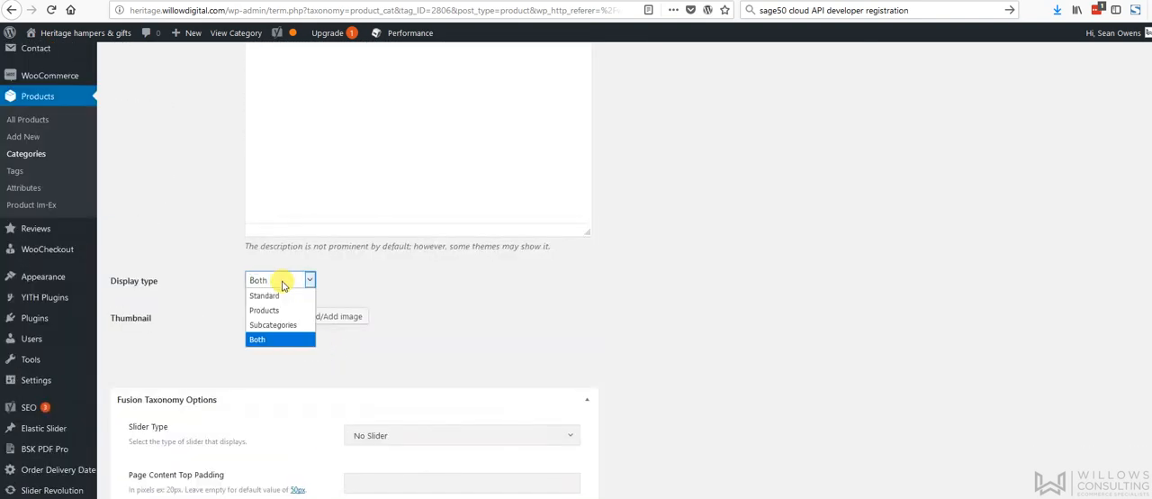
{"action": "left_click", "coordinate": [339, 317]}
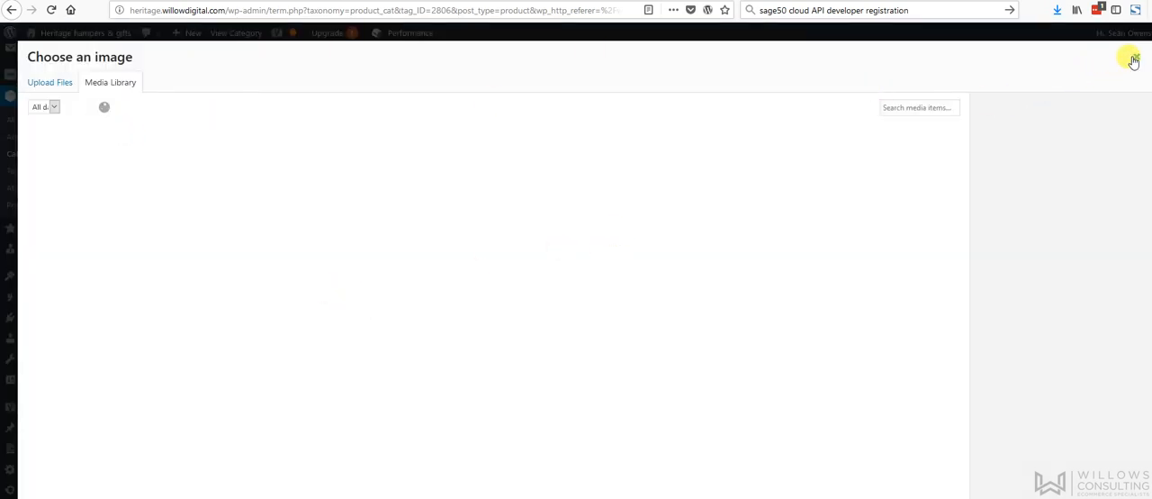
{"action": "left_click", "coordinate": [1134, 61]}
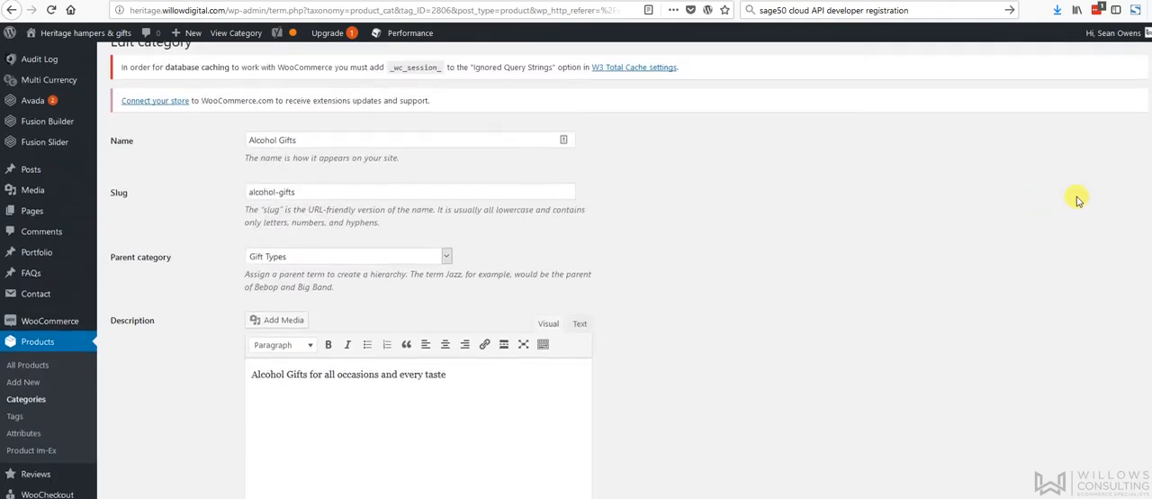
{"action": "scroll", "scroll_direction": "down", "scroll_amount": 3}
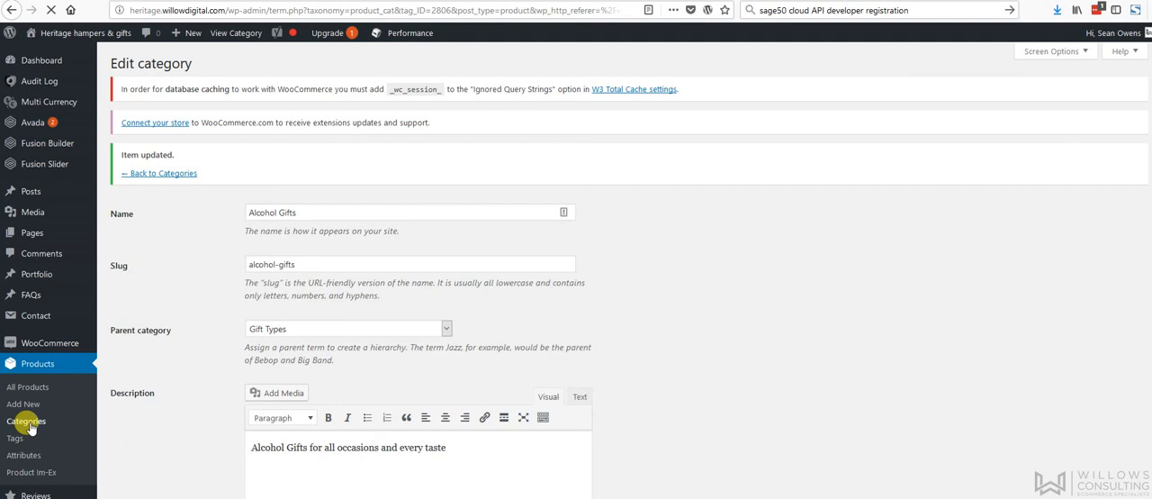
{"action": "left_click", "coordinate": [26, 421]}
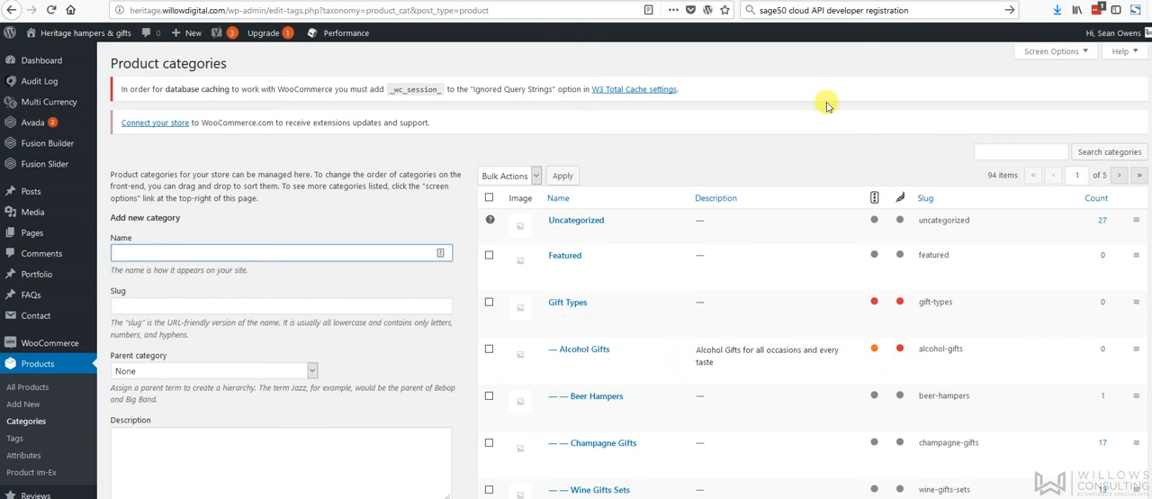
{"action": "mouse_move", "coordinate": [580, 349]}
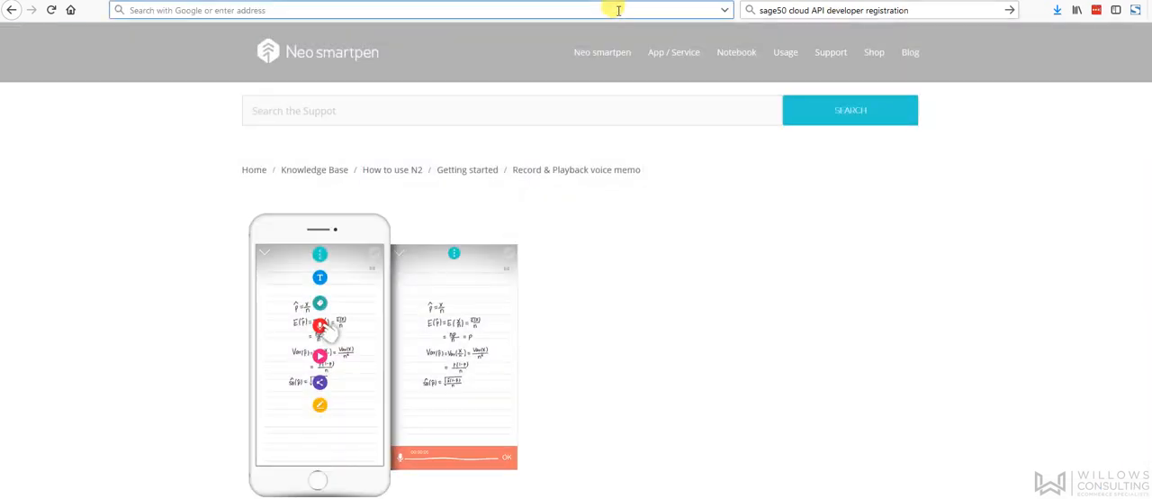
Search Google for heritage hampers, open the old site's Alcohol Gifts page and copy its URL path.
{"action": "type", "text": "heritage+hampers&ie=utf-8&oe=utf-8&client=firefox-b-ab"}
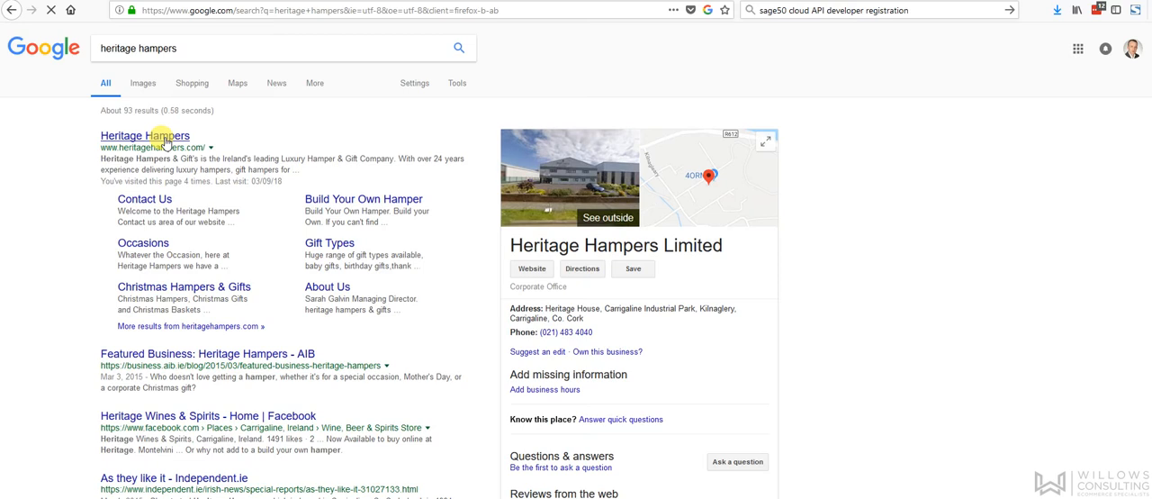
{"action": "left_click", "coordinate": [144, 135]}
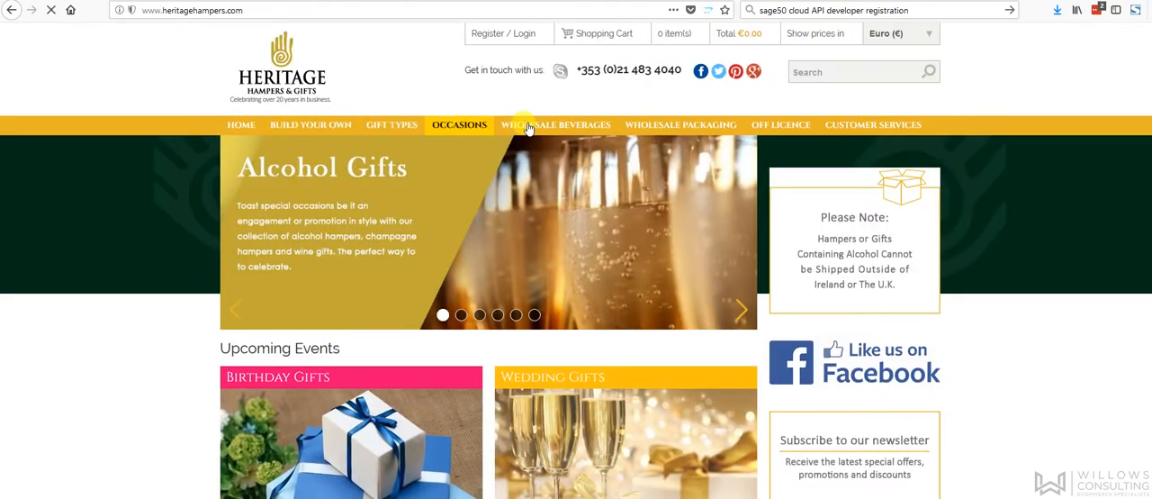
{"action": "left_click", "coordinate": [390, 124]}
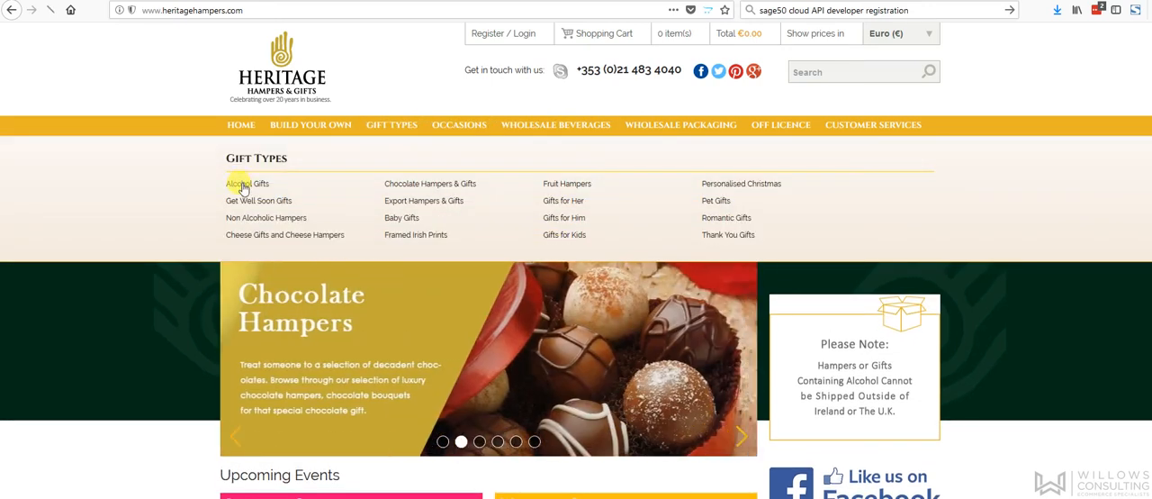
{"action": "left_click", "coordinate": [246, 184]}
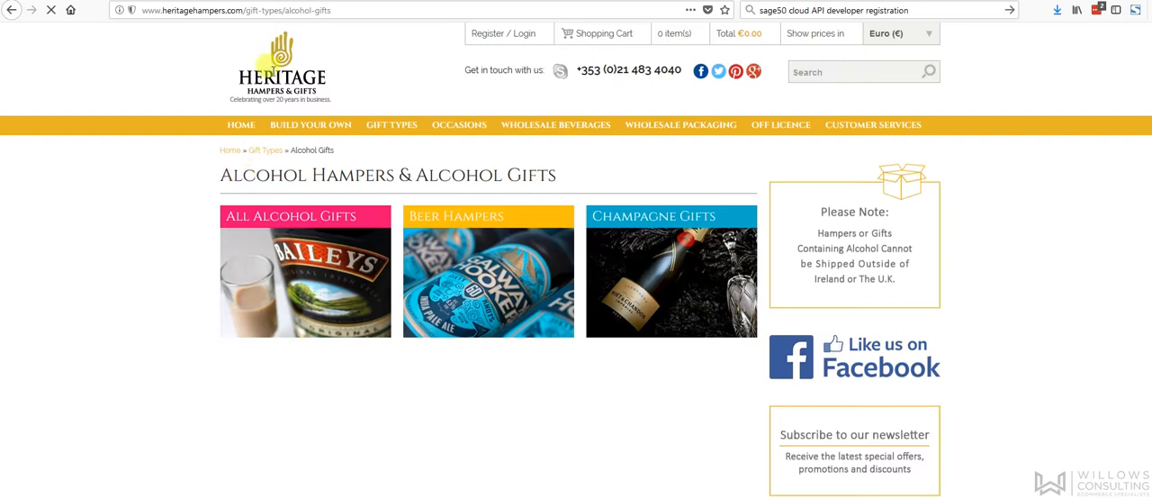
{"action": "double_click", "coordinate": [321, 11]}
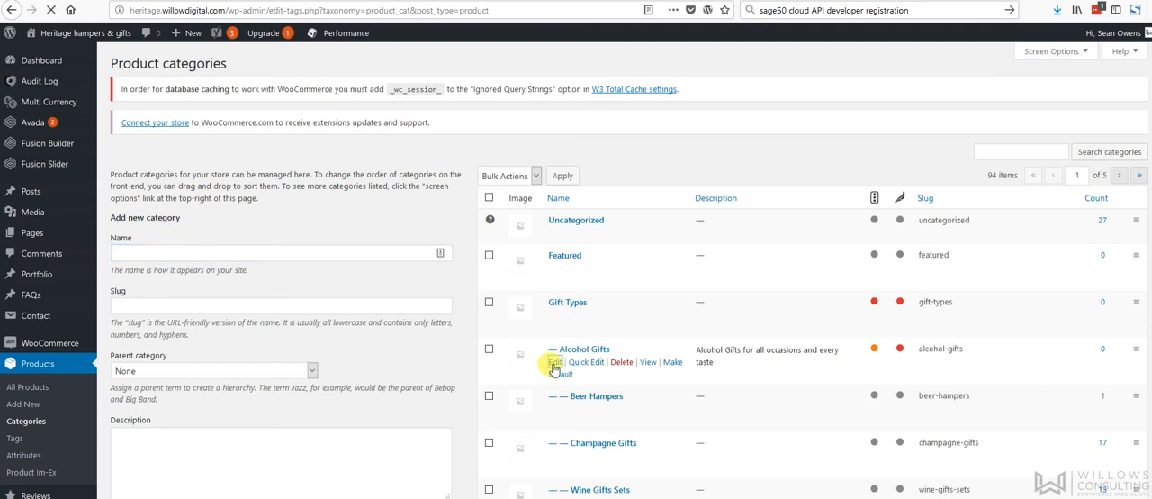
Replace the Alcohol Gifts slug with gift-types-alcohol-gifts and update the category.
{"action": "left_click", "coordinate": [554, 362]}
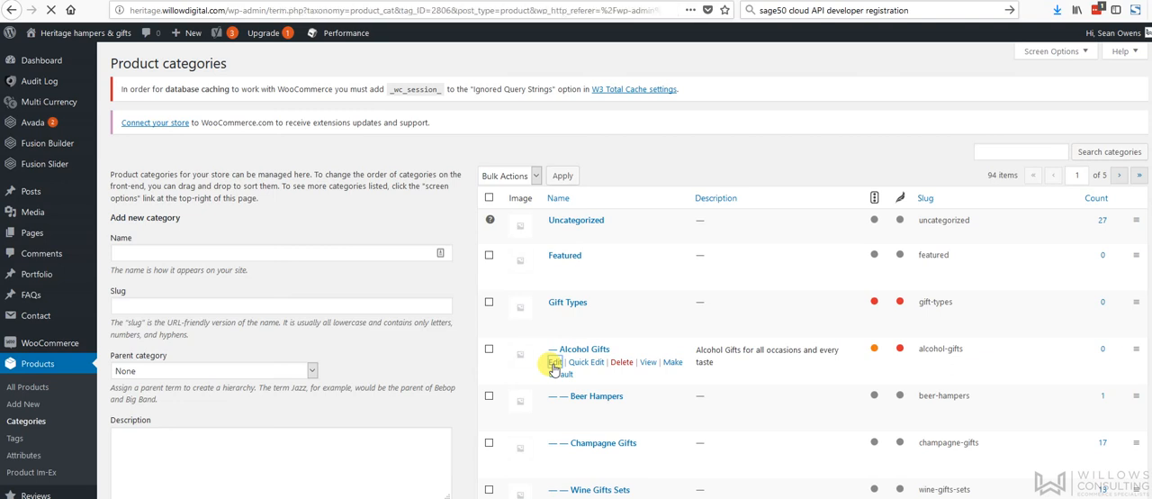
{"action": "left_click", "coordinate": [554, 361]}
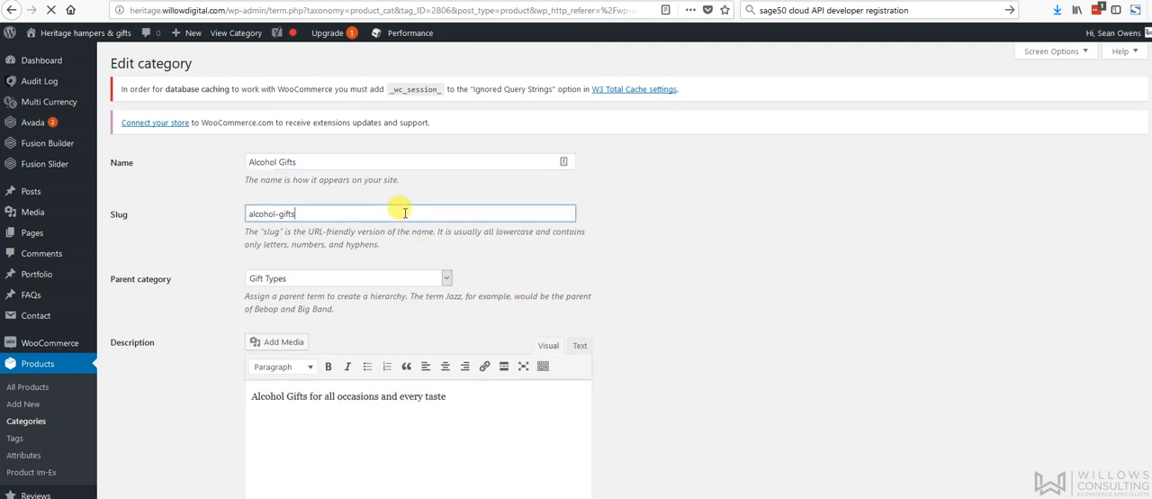
{"action": "key", "text": "ctrl+a"}
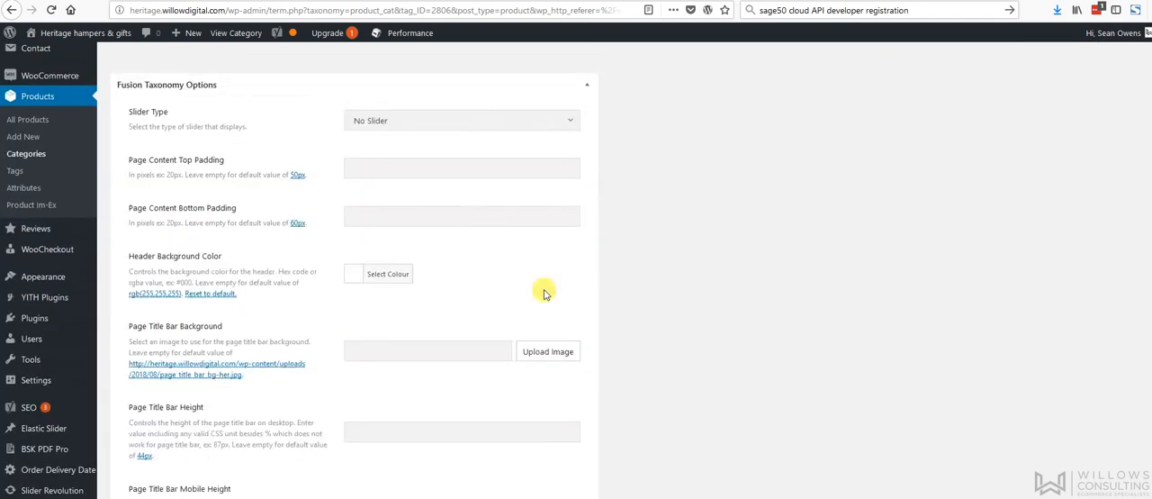
{"action": "scroll", "scroll_direction": "down", "scroll_amount": 3}
{"action": "type", "text": "/gift-types/alcohol-gifts"}
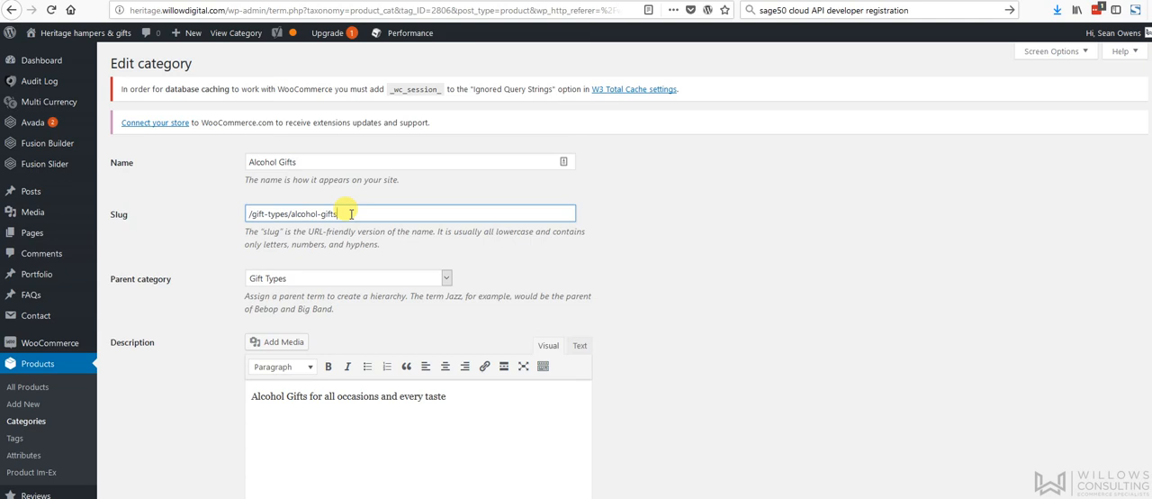
{"action": "scroll", "scroll_direction": "down", "scroll_amount": 3}
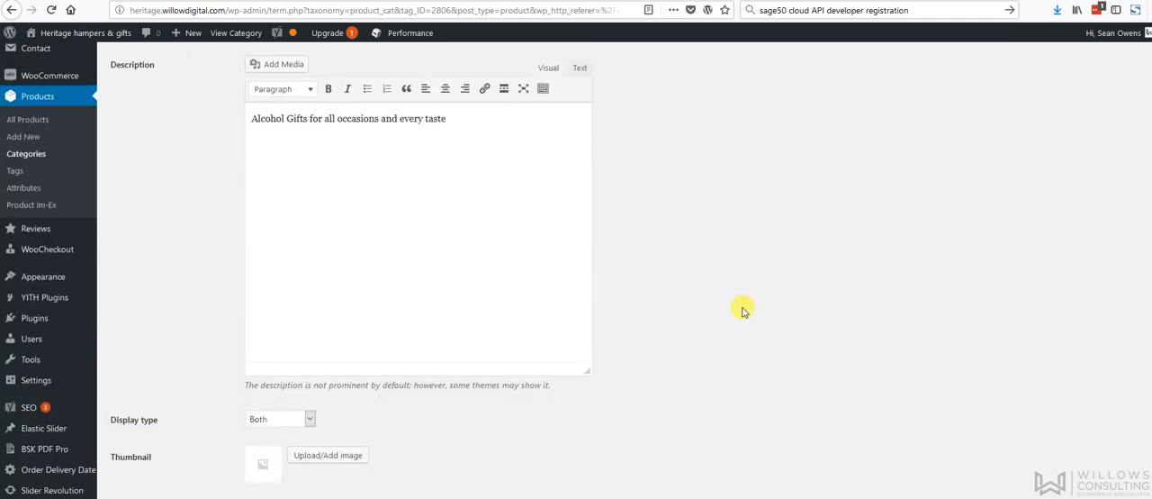
{"action": "scroll", "scroll_direction": "down", "scroll_amount": 3}
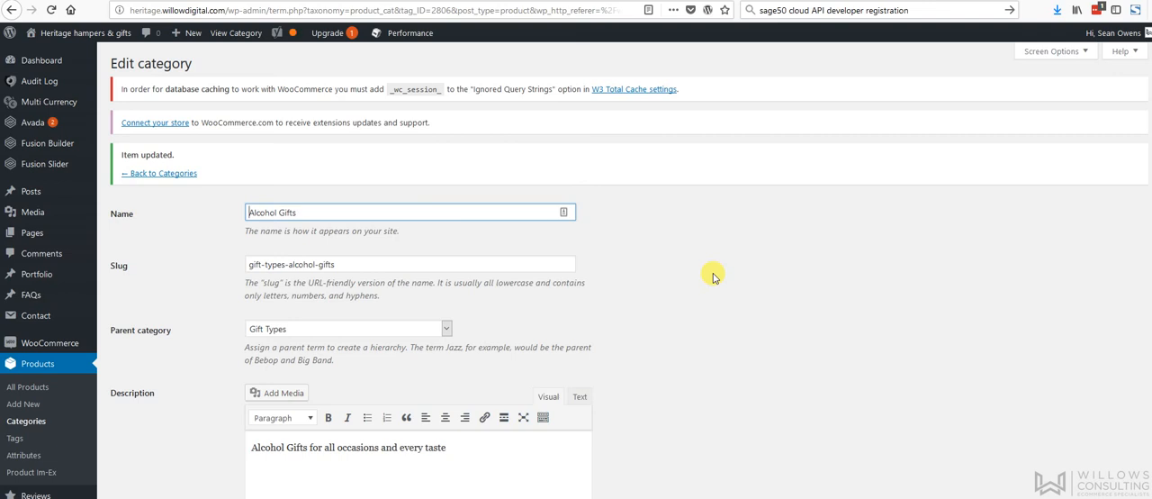
Visit the live site, open Gift Types > Alcohol Gifts and check the gift-types-alcohol-gifts address.
{"action": "left_click", "coordinate": [81, 33]}
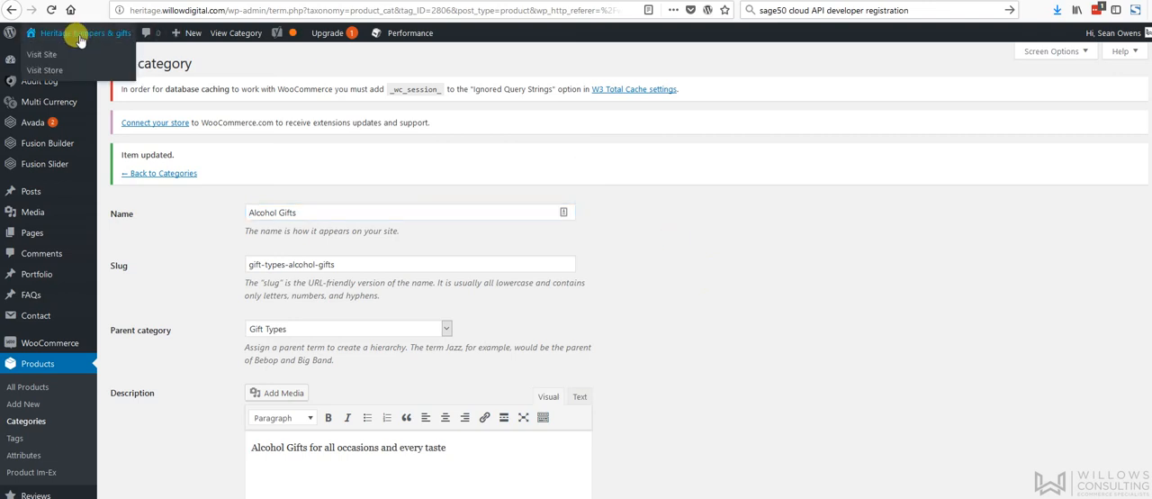
{"action": "right_click", "coordinate": [43, 54]}
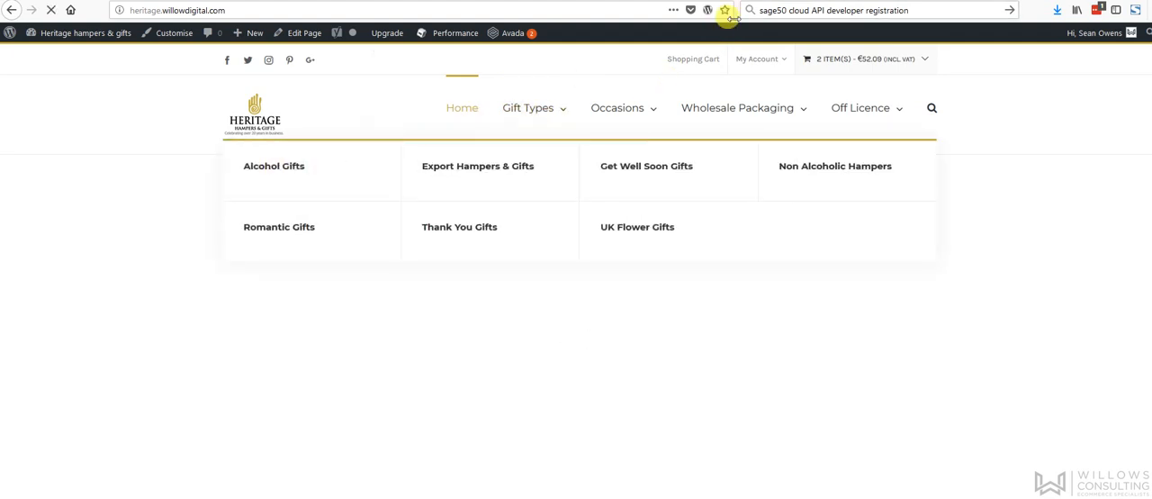
{"action": "left_click", "coordinate": [274, 166]}
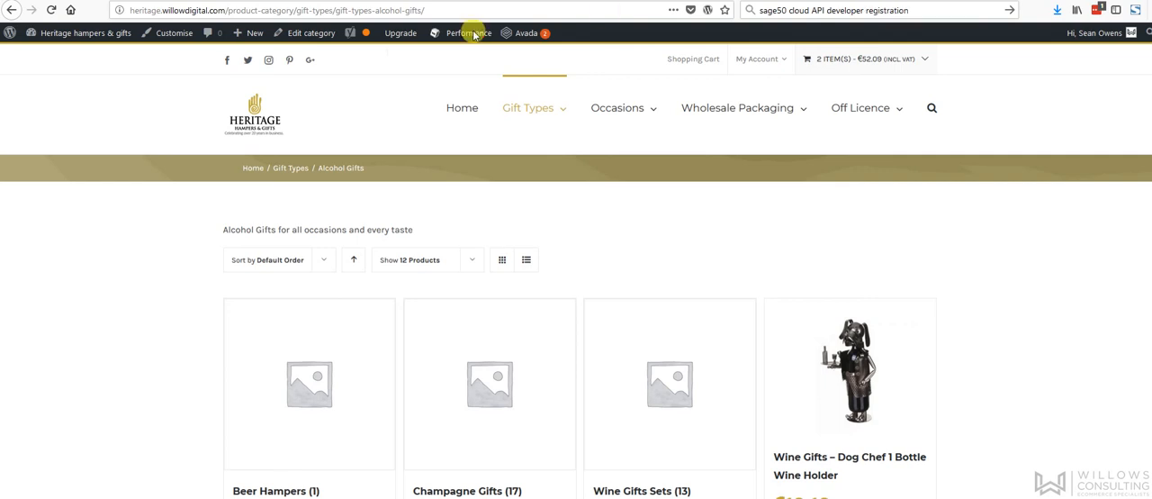
{"action": "left_click", "coordinate": [360, 10]}
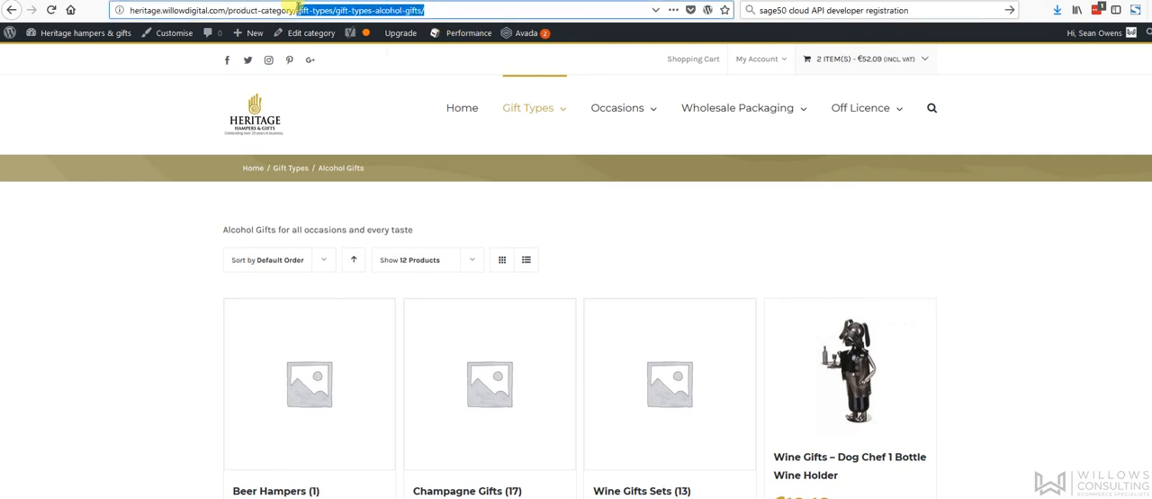